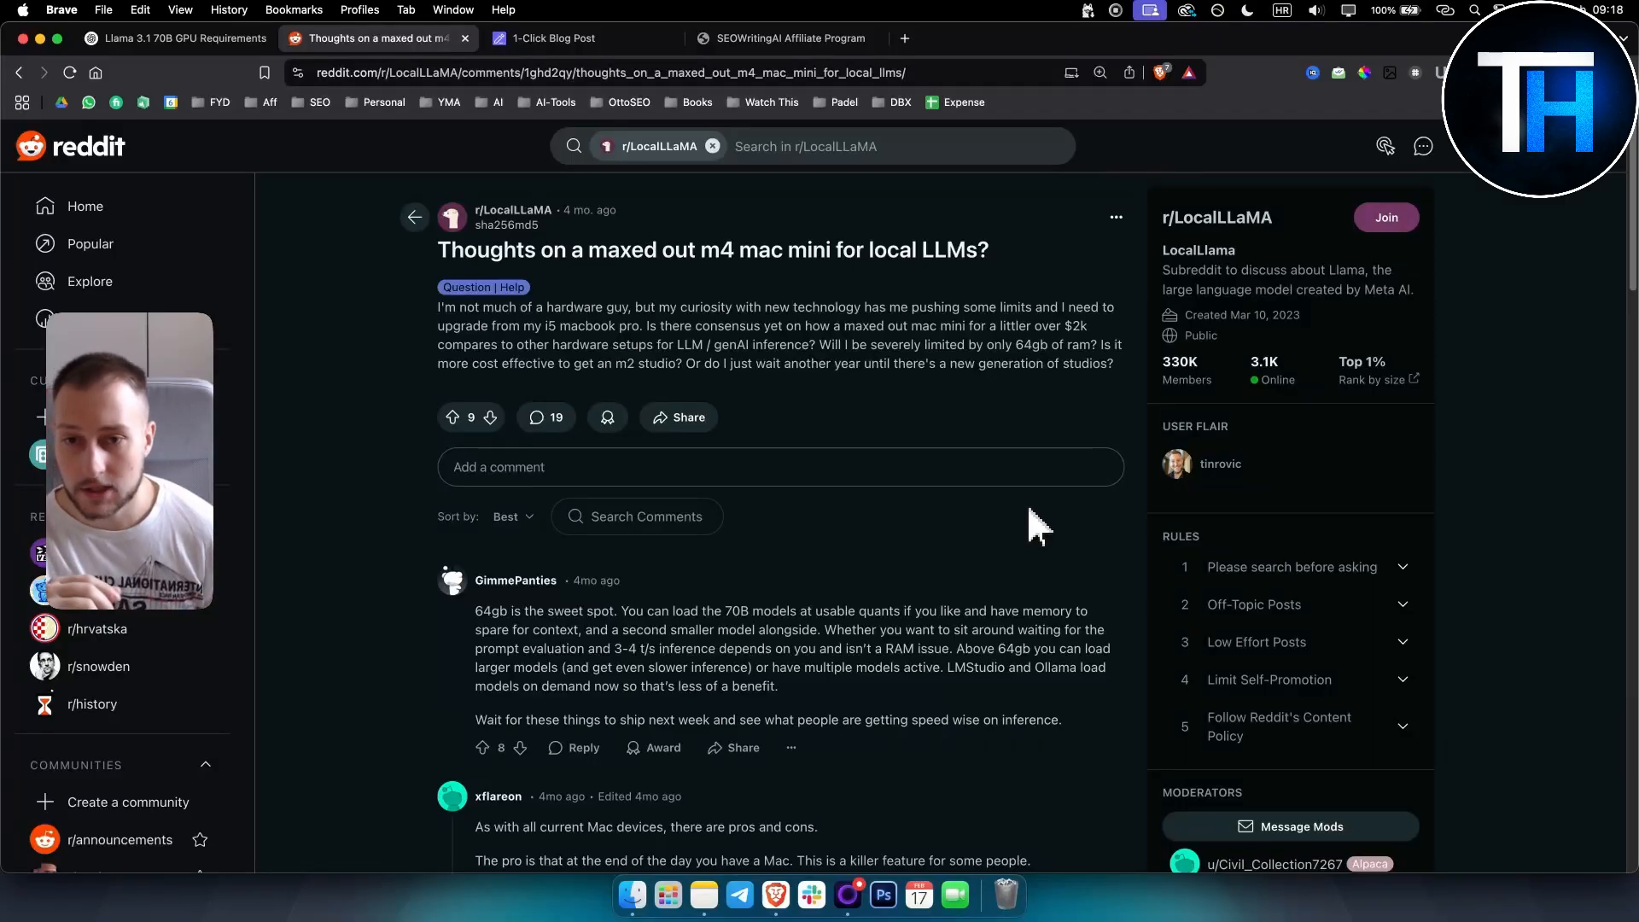
pyautogui.moveTo(502, 329)
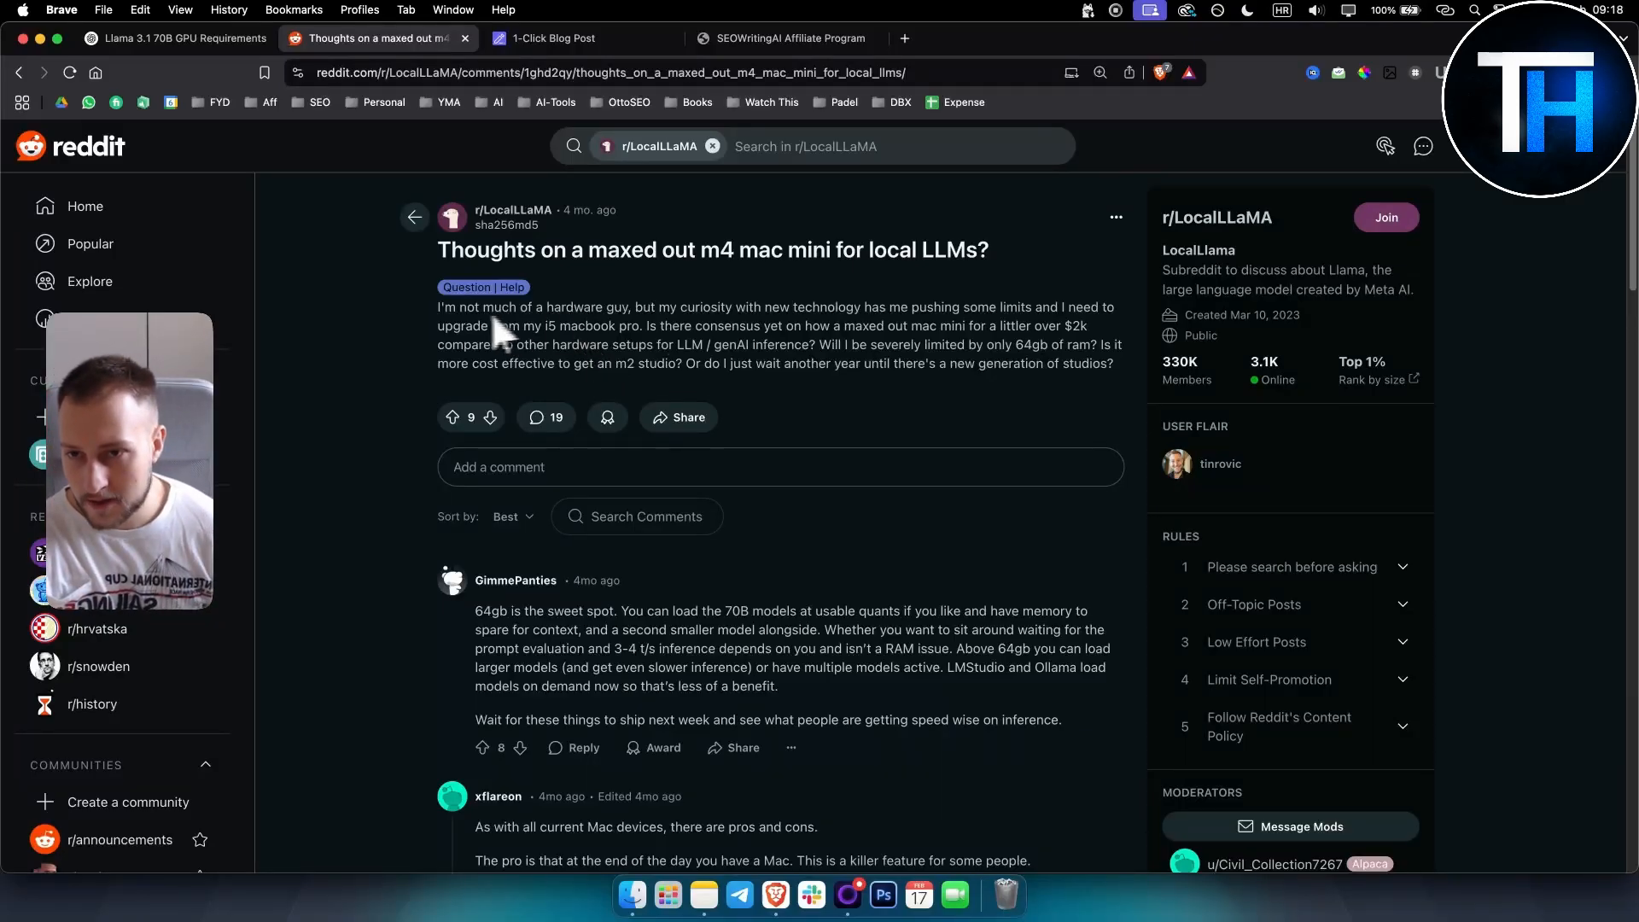
pyautogui.moveTo(439, 319)
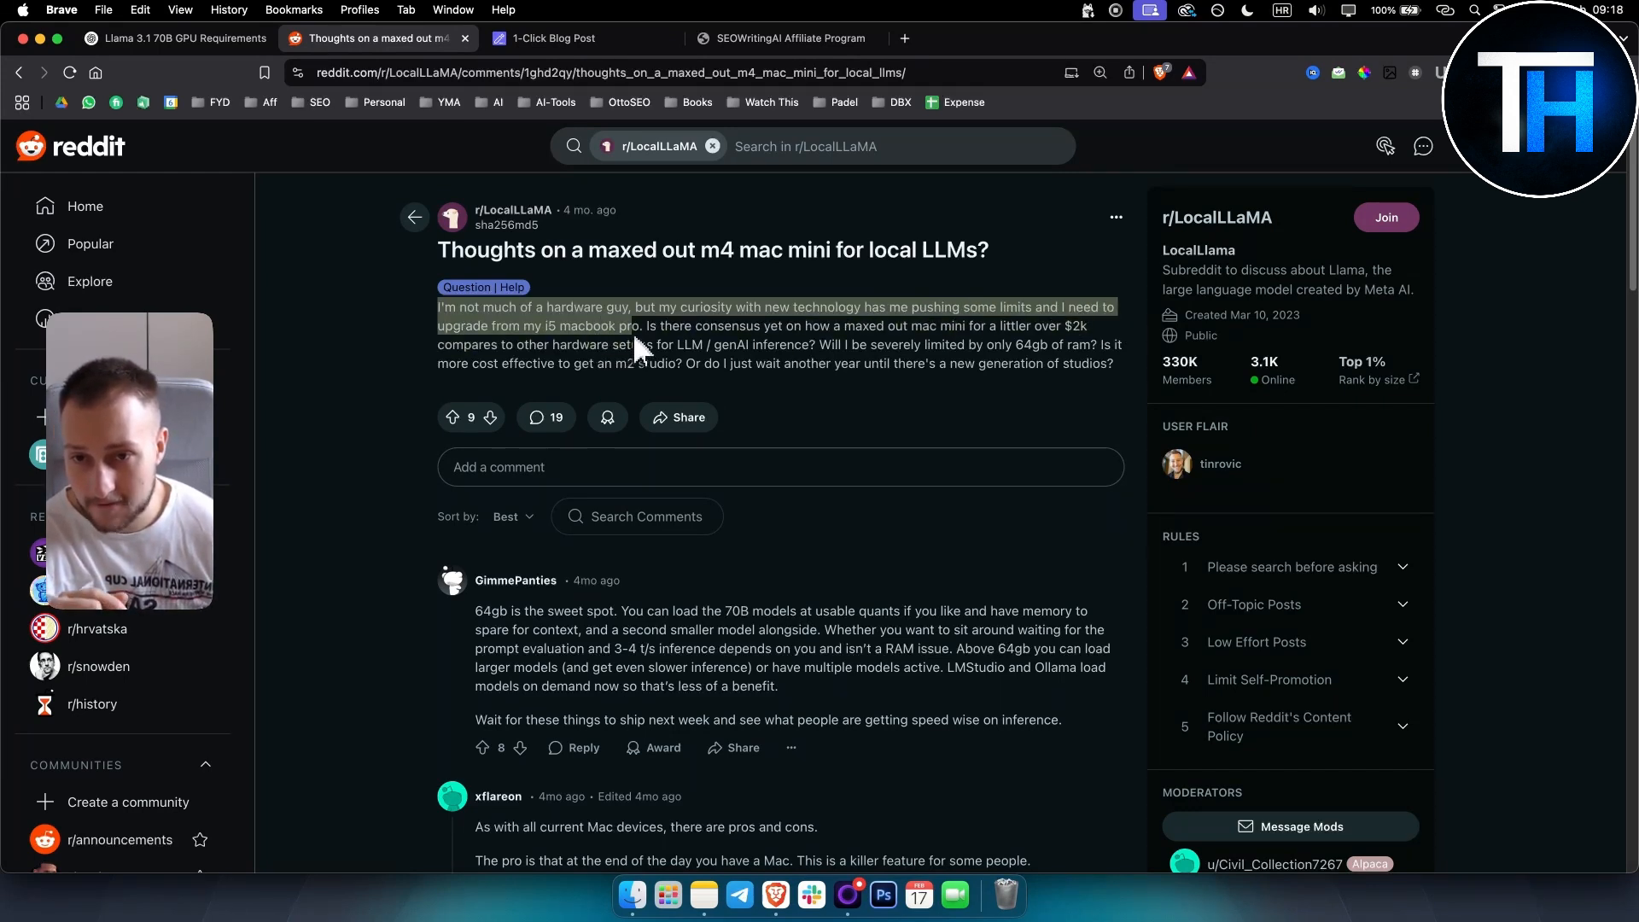
# Step: Highlight the 64gb and 70B words in the Reddit thread's top comment, then clear the selection
pyautogui.click(685, 342)
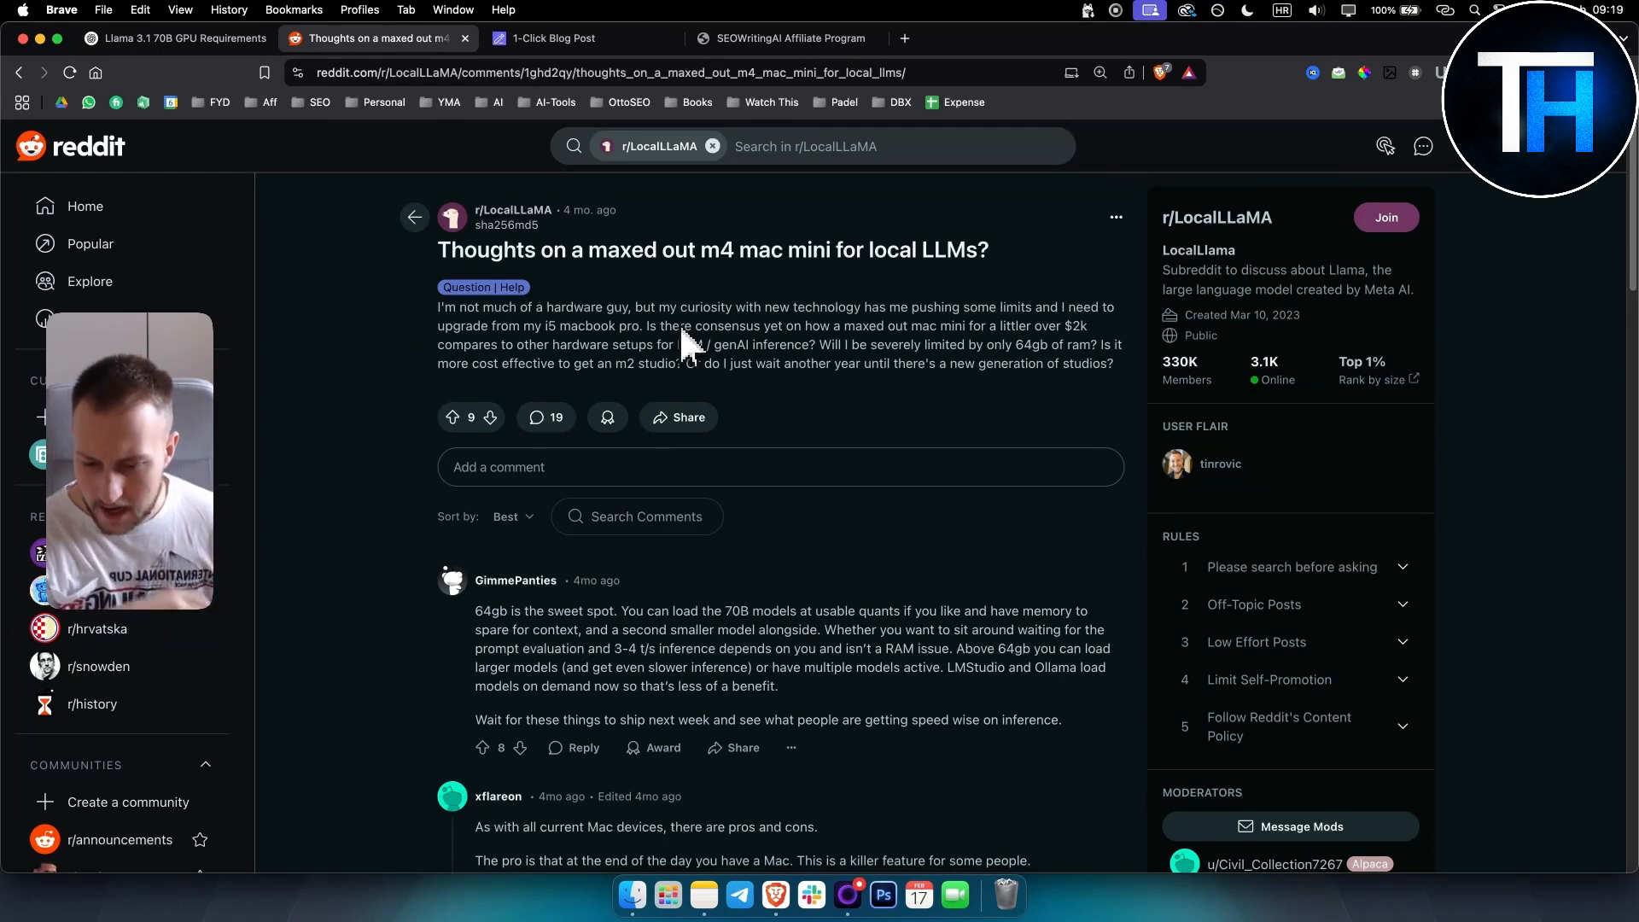
pyautogui.moveTo(492, 637)
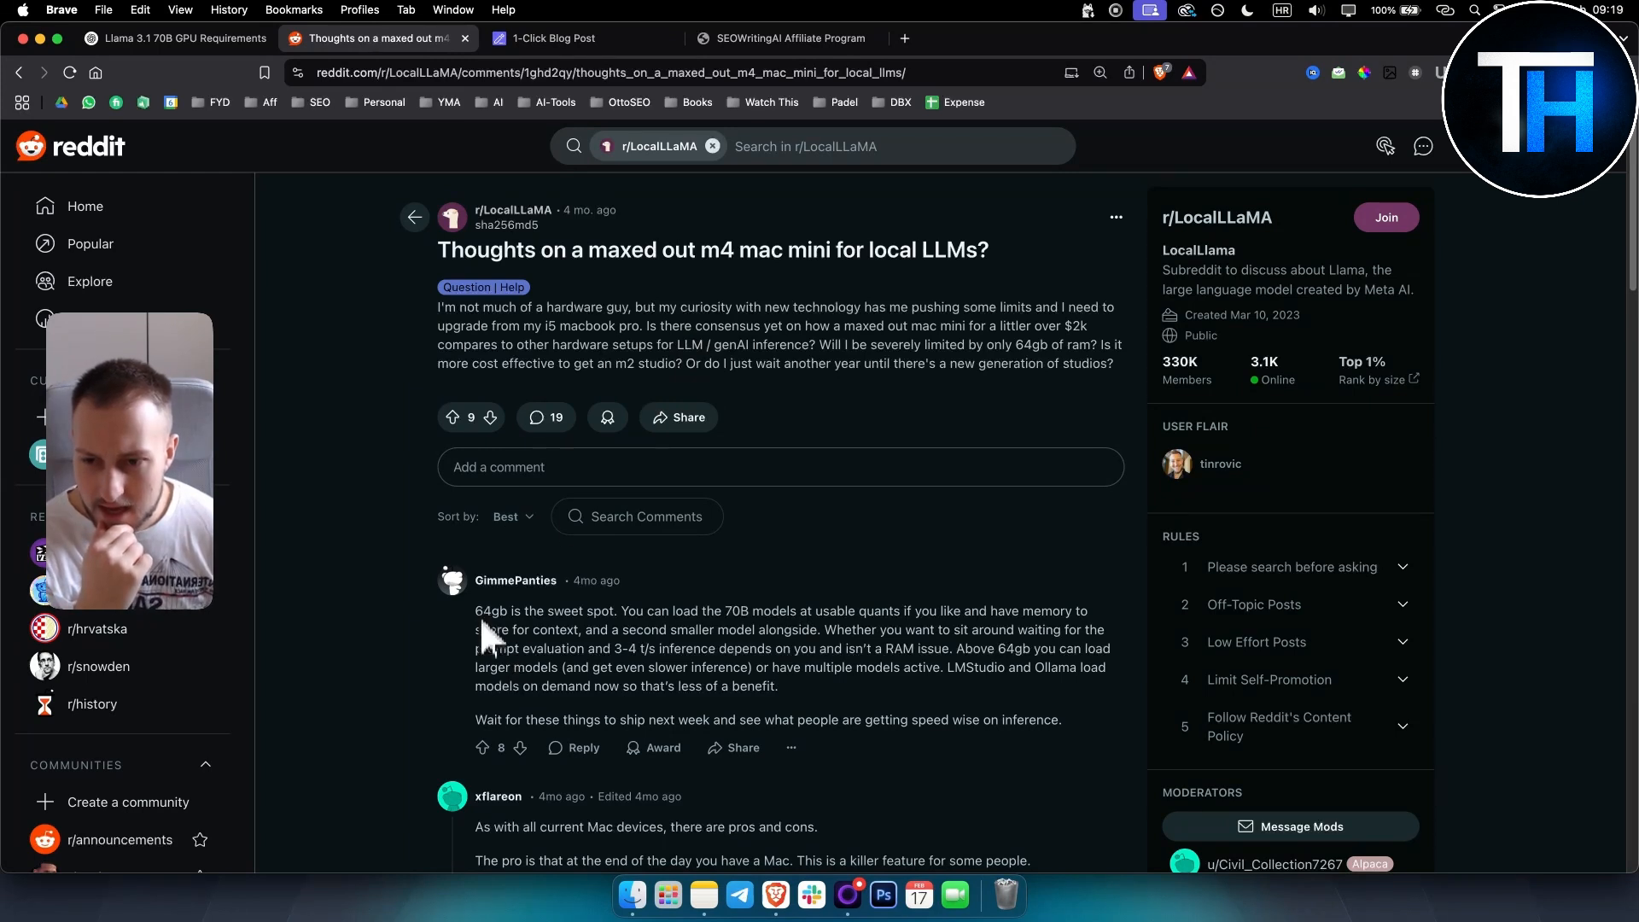
pyautogui.doubleClick(492, 612)
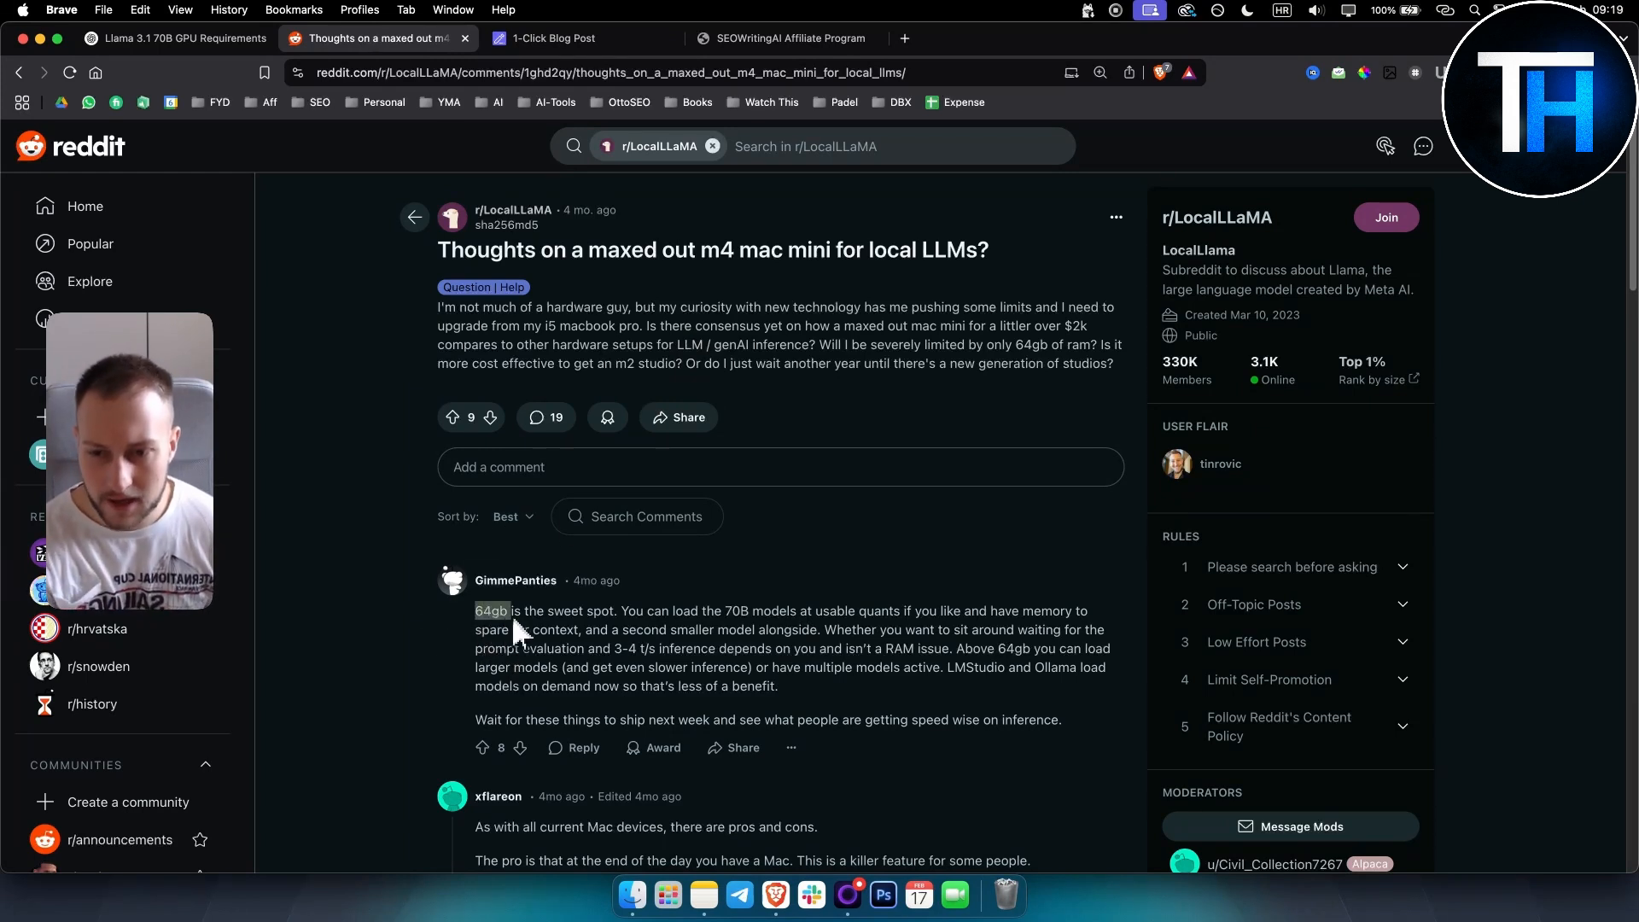
pyautogui.moveTo(721, 637)
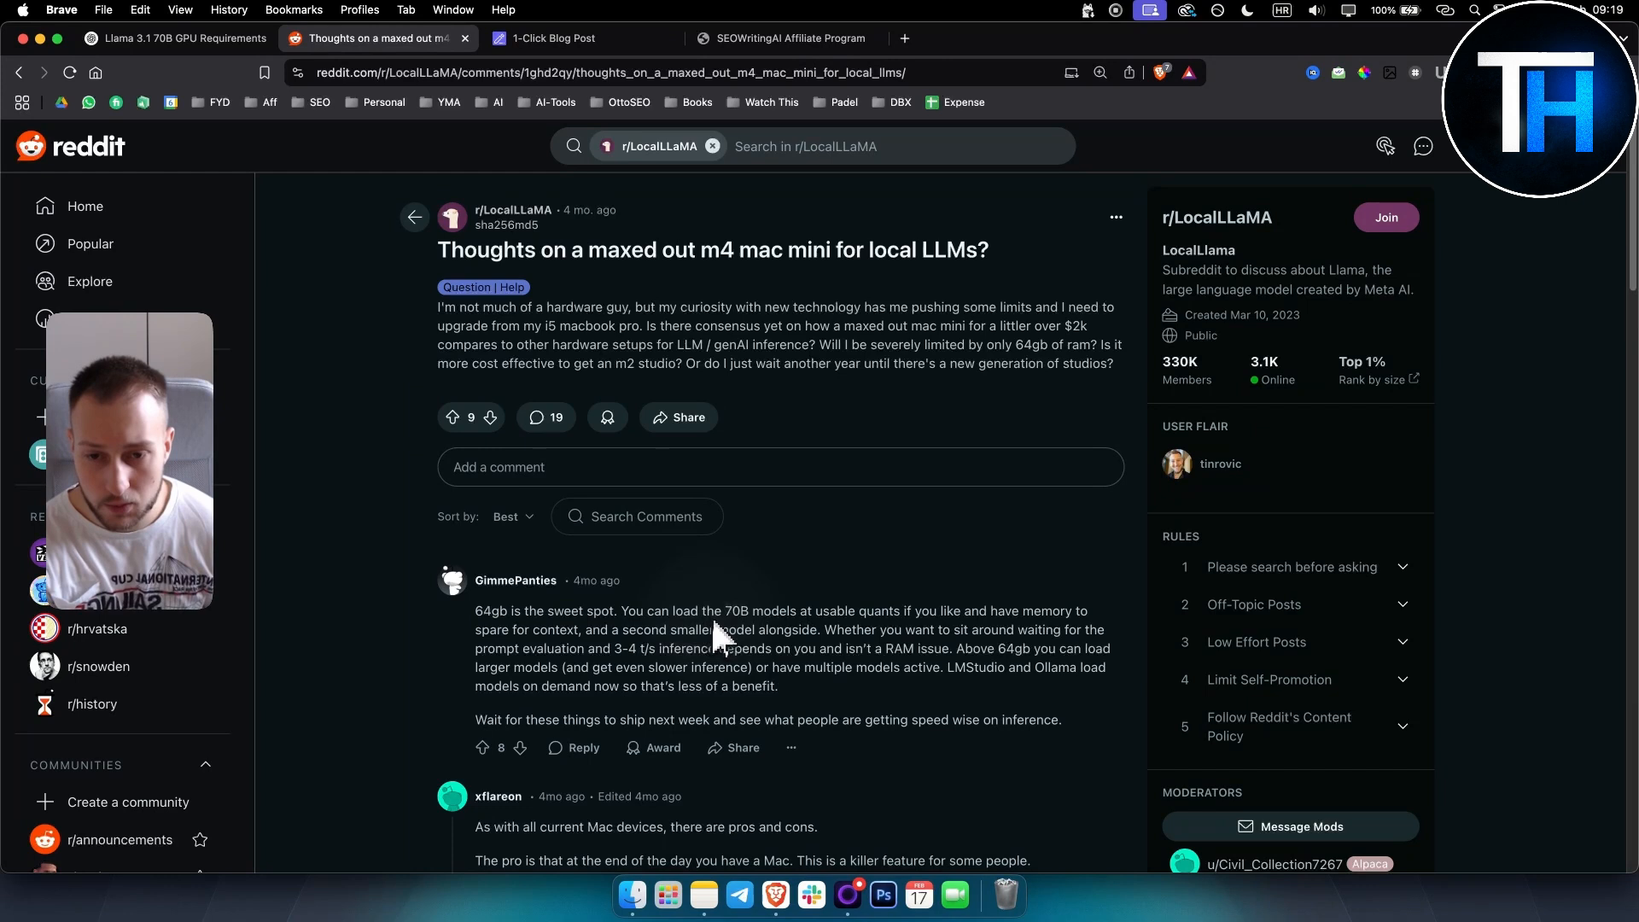
pyautogui.doubleClick(734, 611)
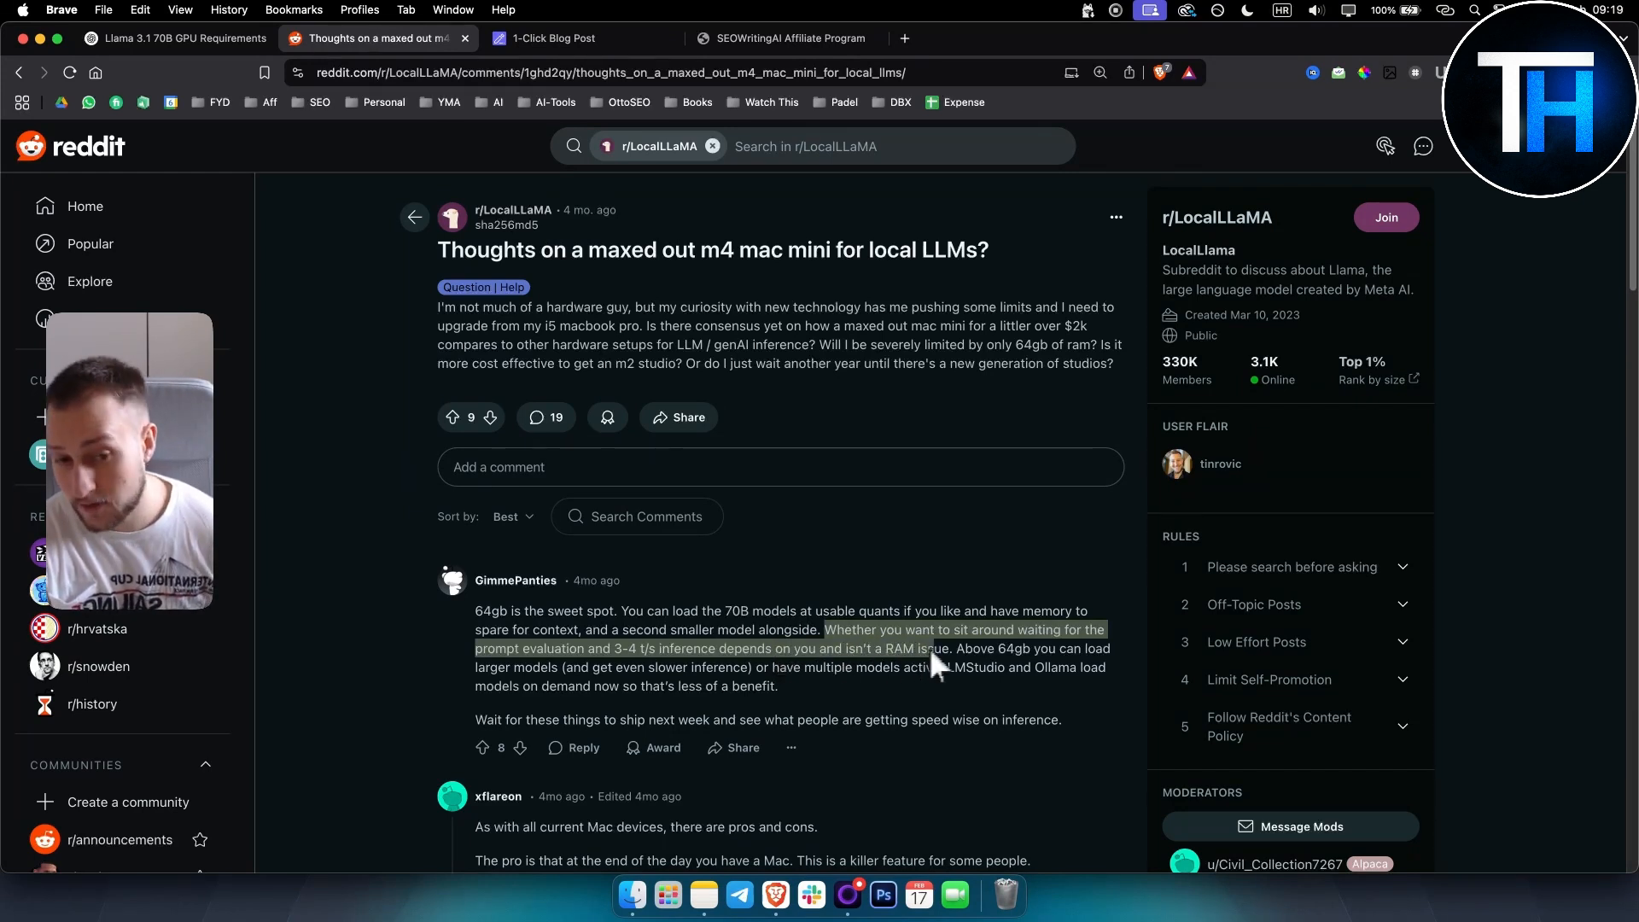
pyautogui.click(725, 649)
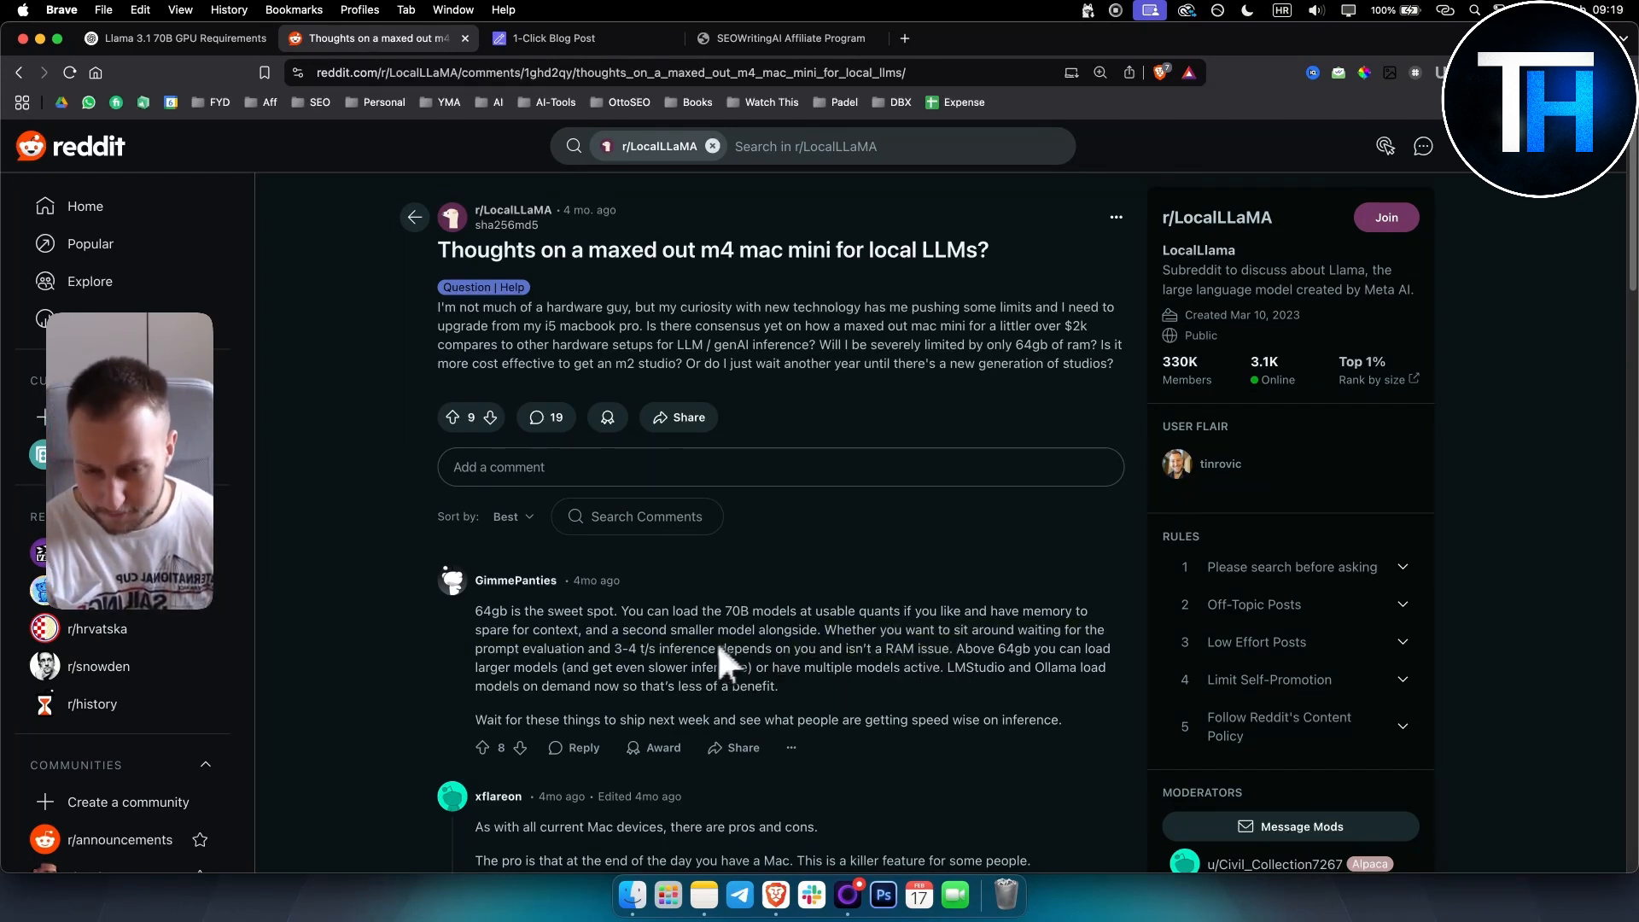
pyautogui.moveTo(1047, 672)
pyautogui.write('ollama.com')
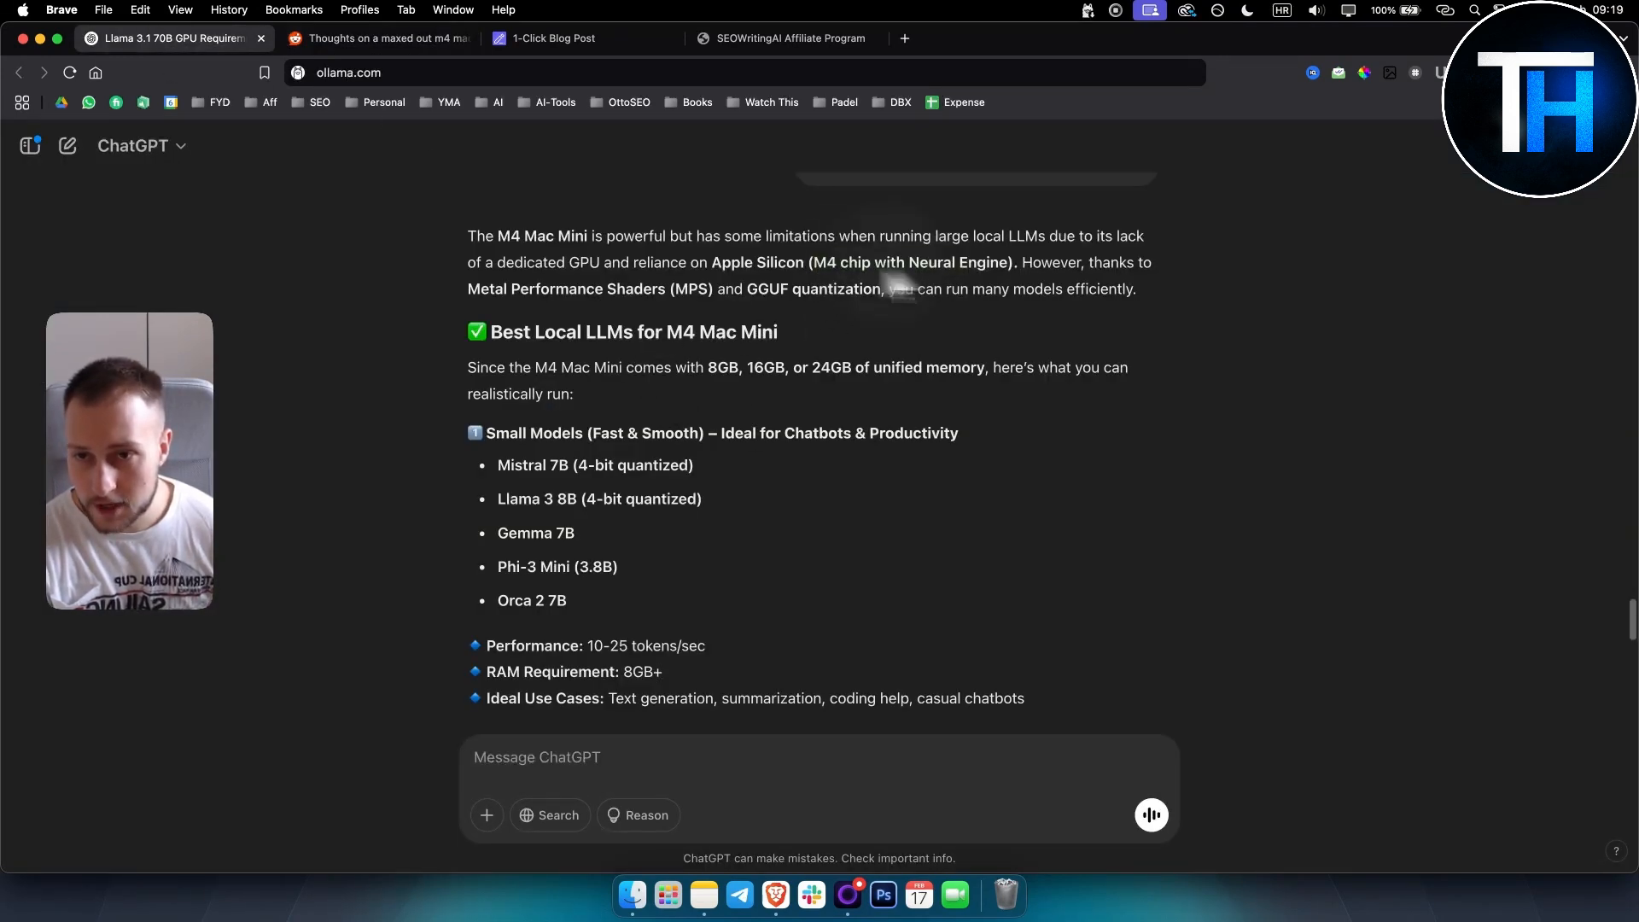
pyautogui.moveTo(511, 255)
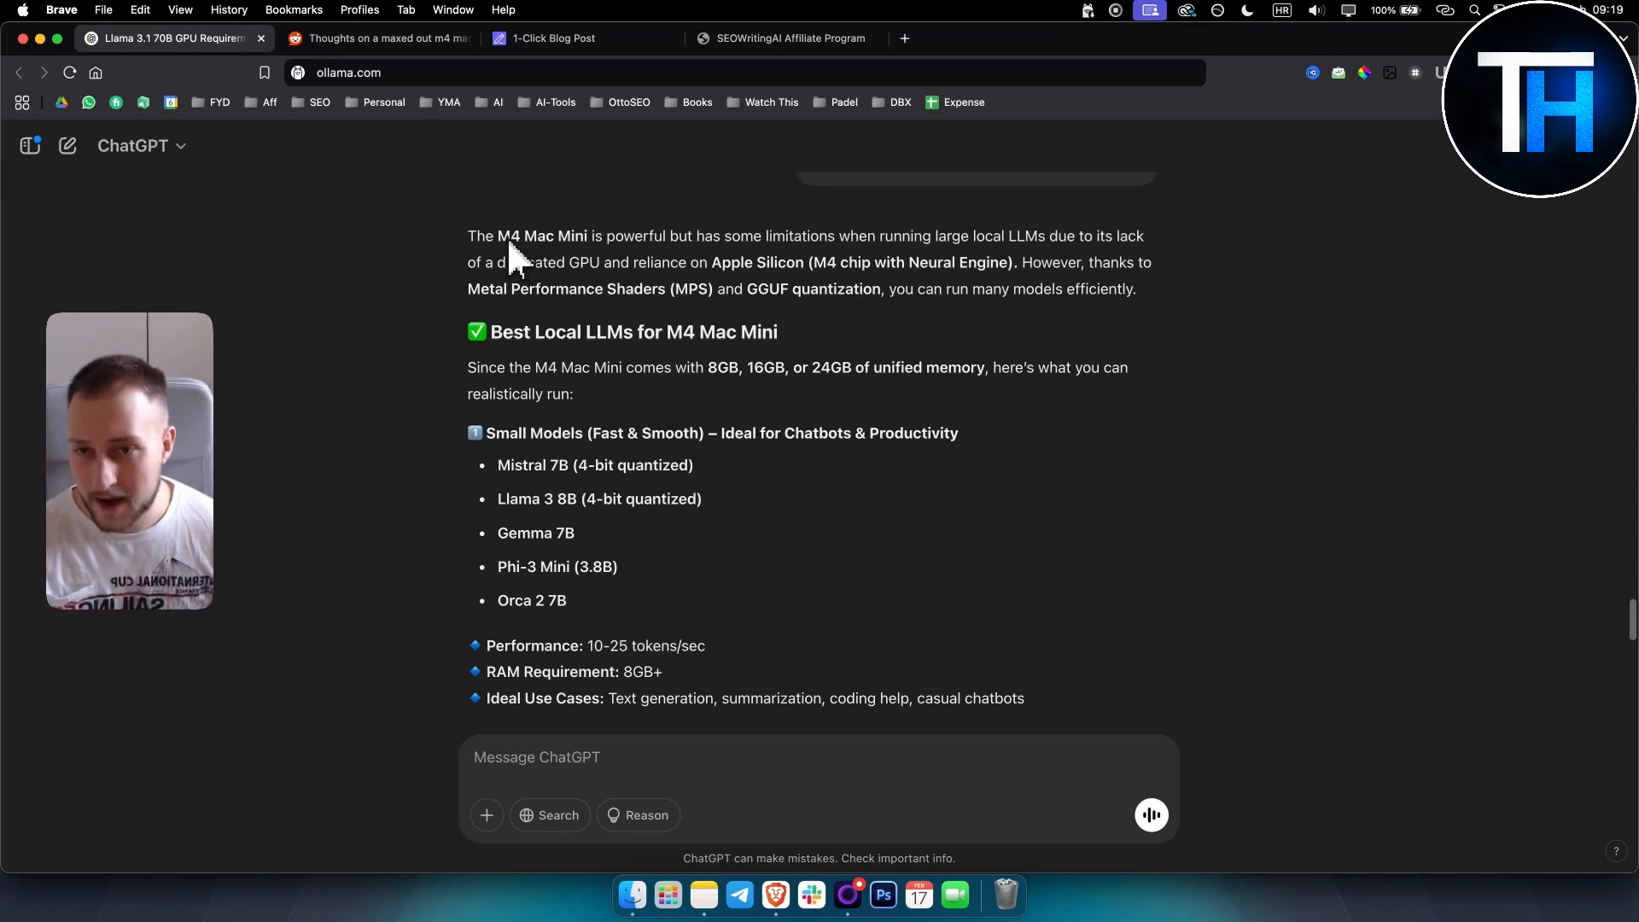
pyautogui.moveTo(738, 248)
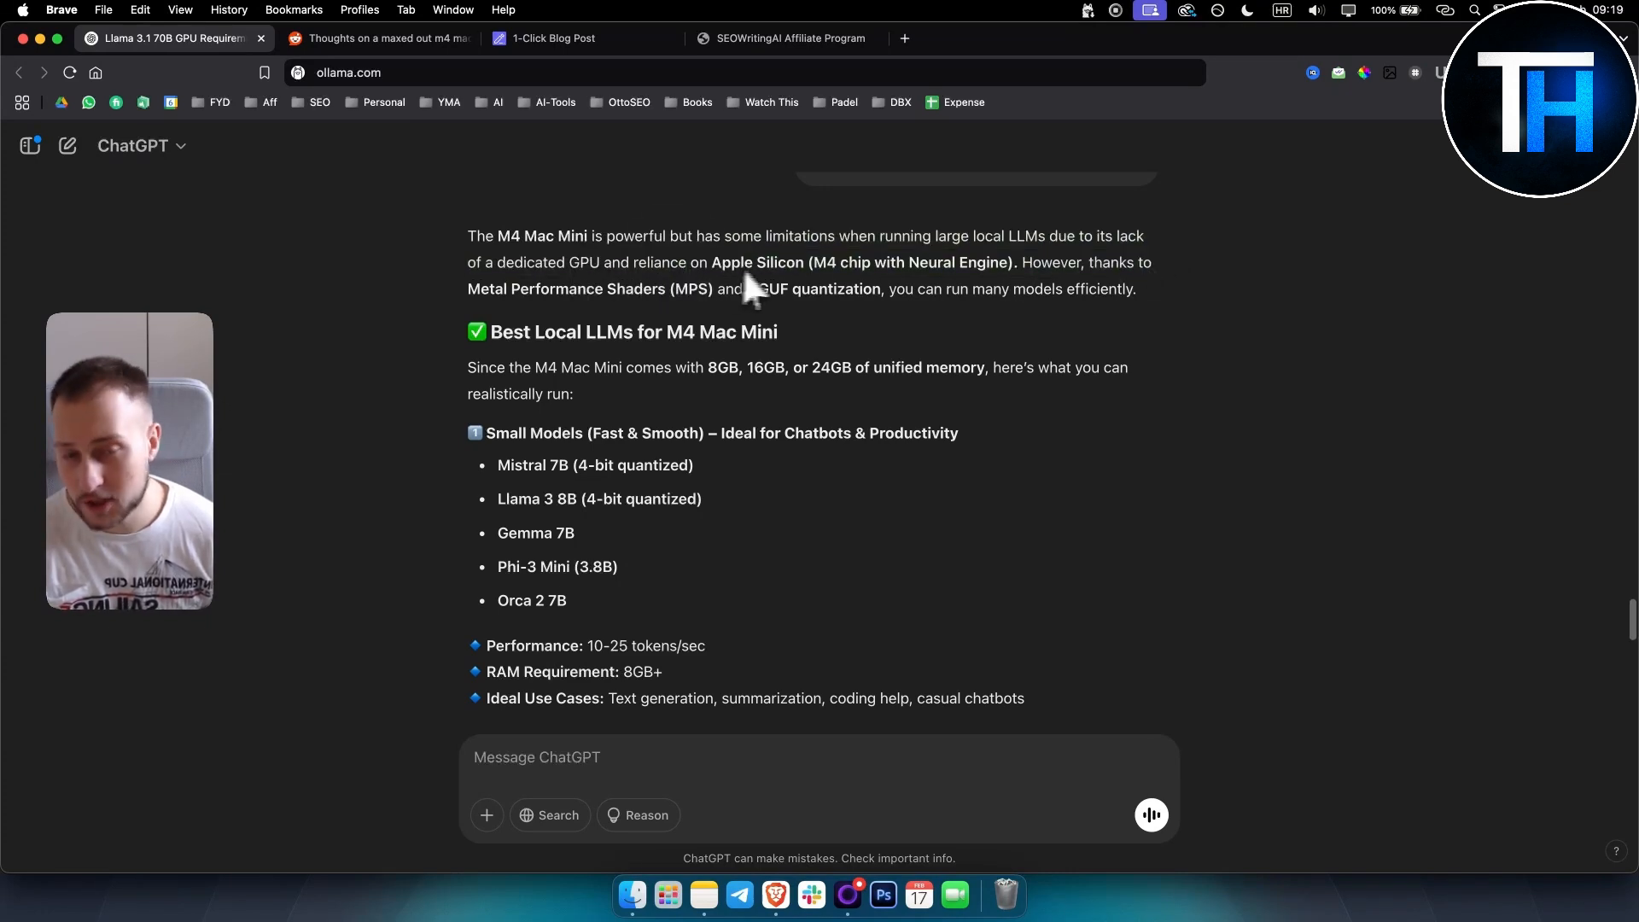
pyautogui.moveTo(957, 277)
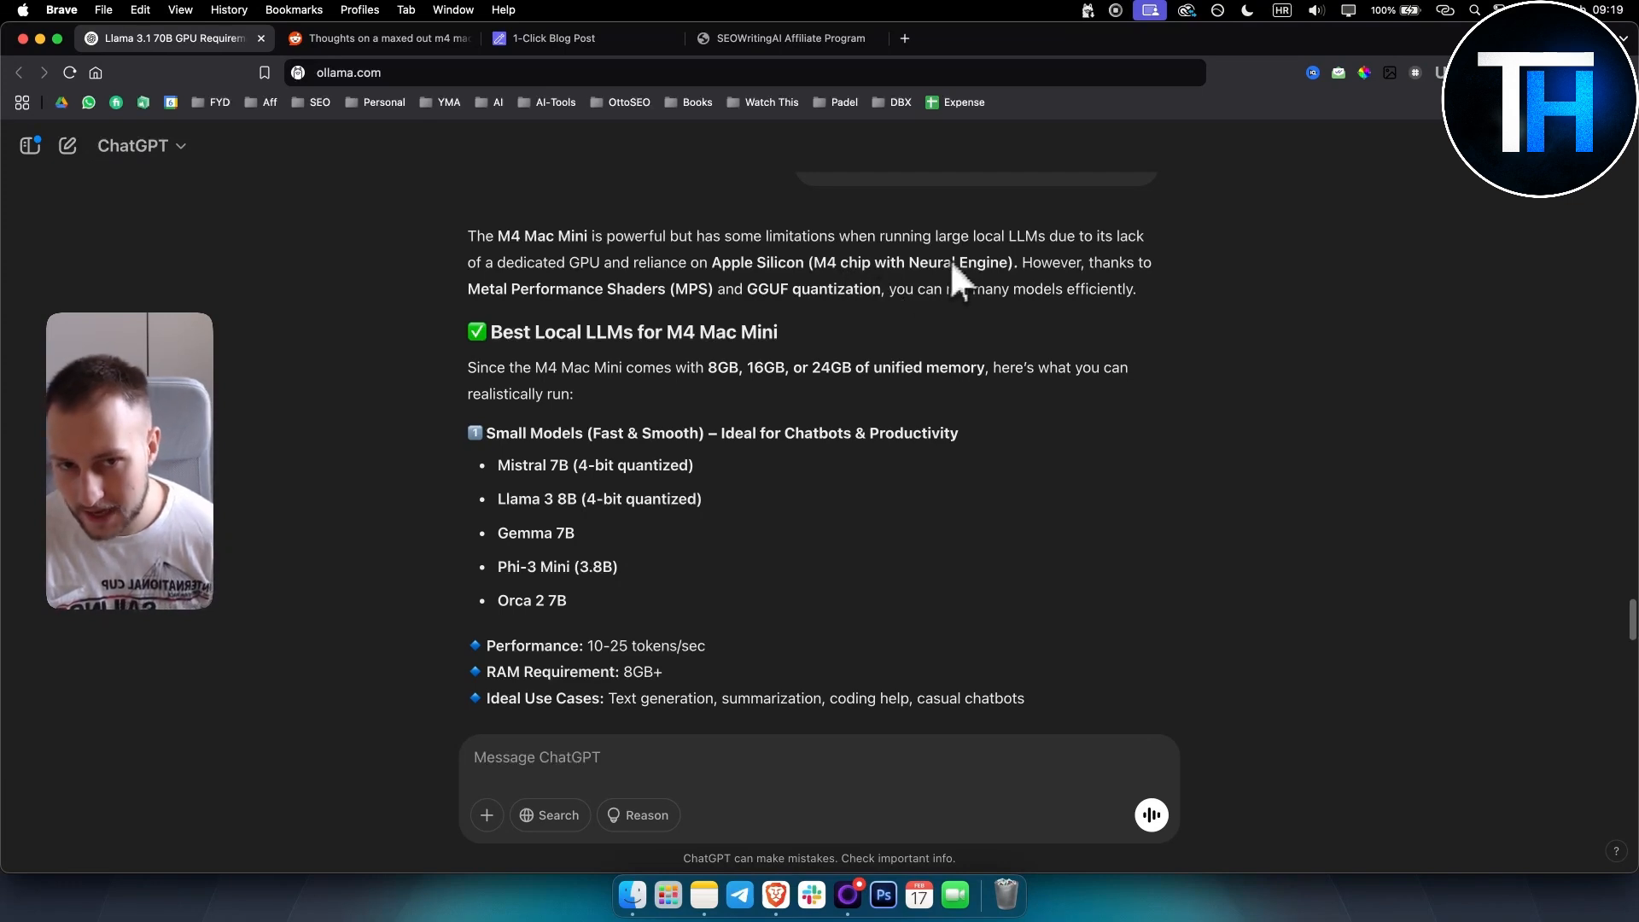
pyautogui.moveTo(507, 304)
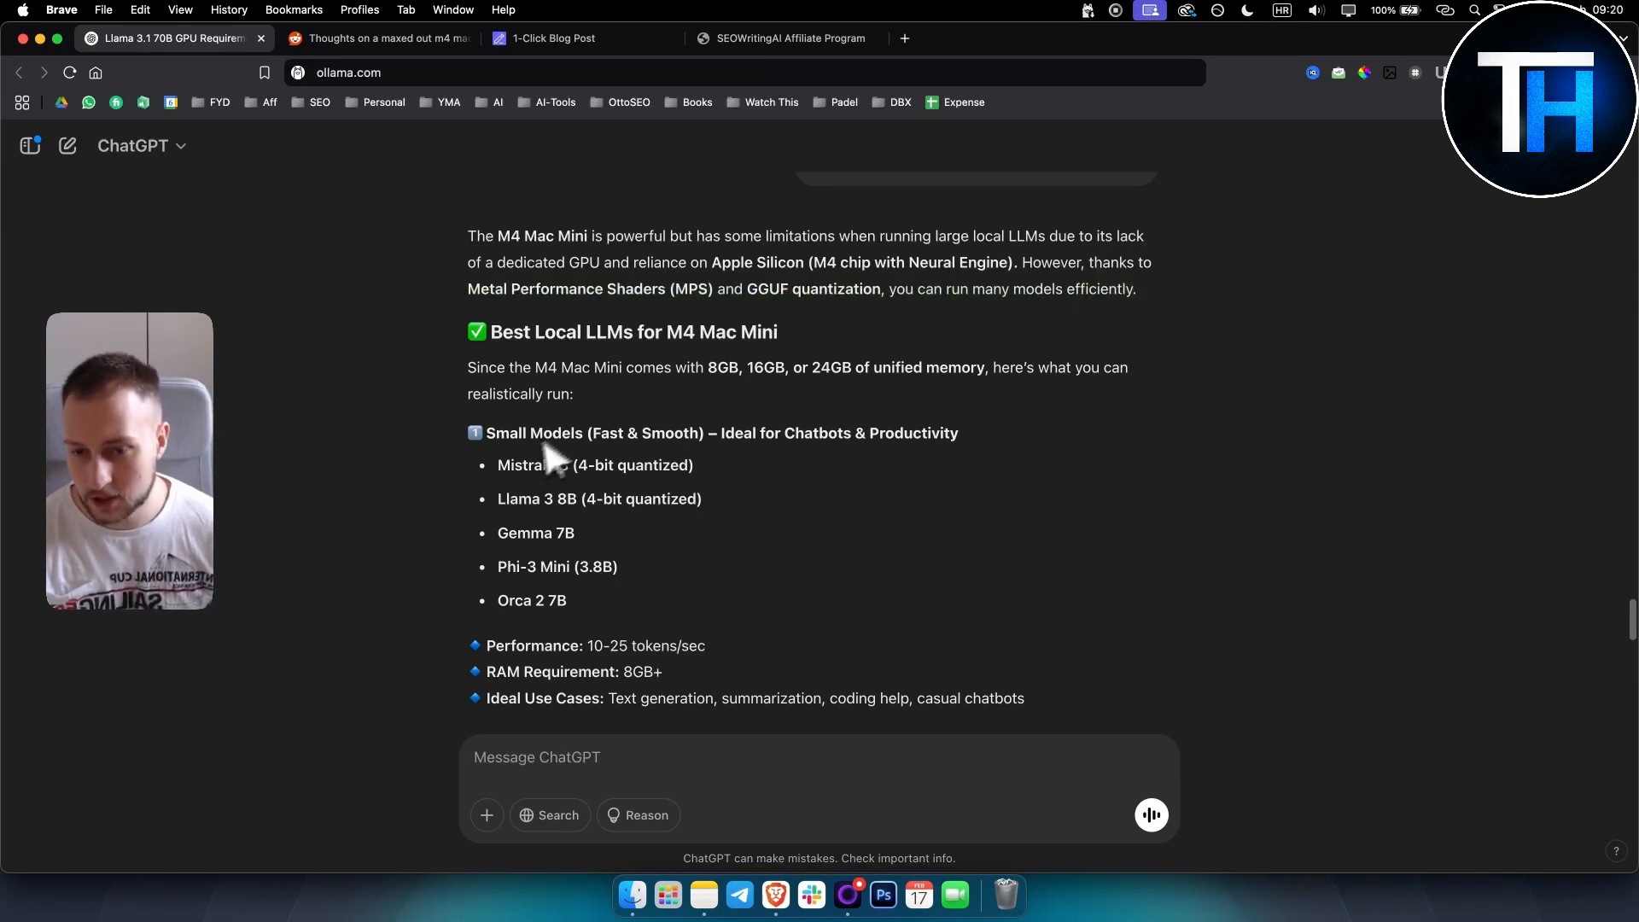
# Step: Scroll the ChatGPT answer to the 'Best Local LLMs for M4 Mac Mini' list and highlight model names like Mistral 7B
pyautogui.scroll(-3)
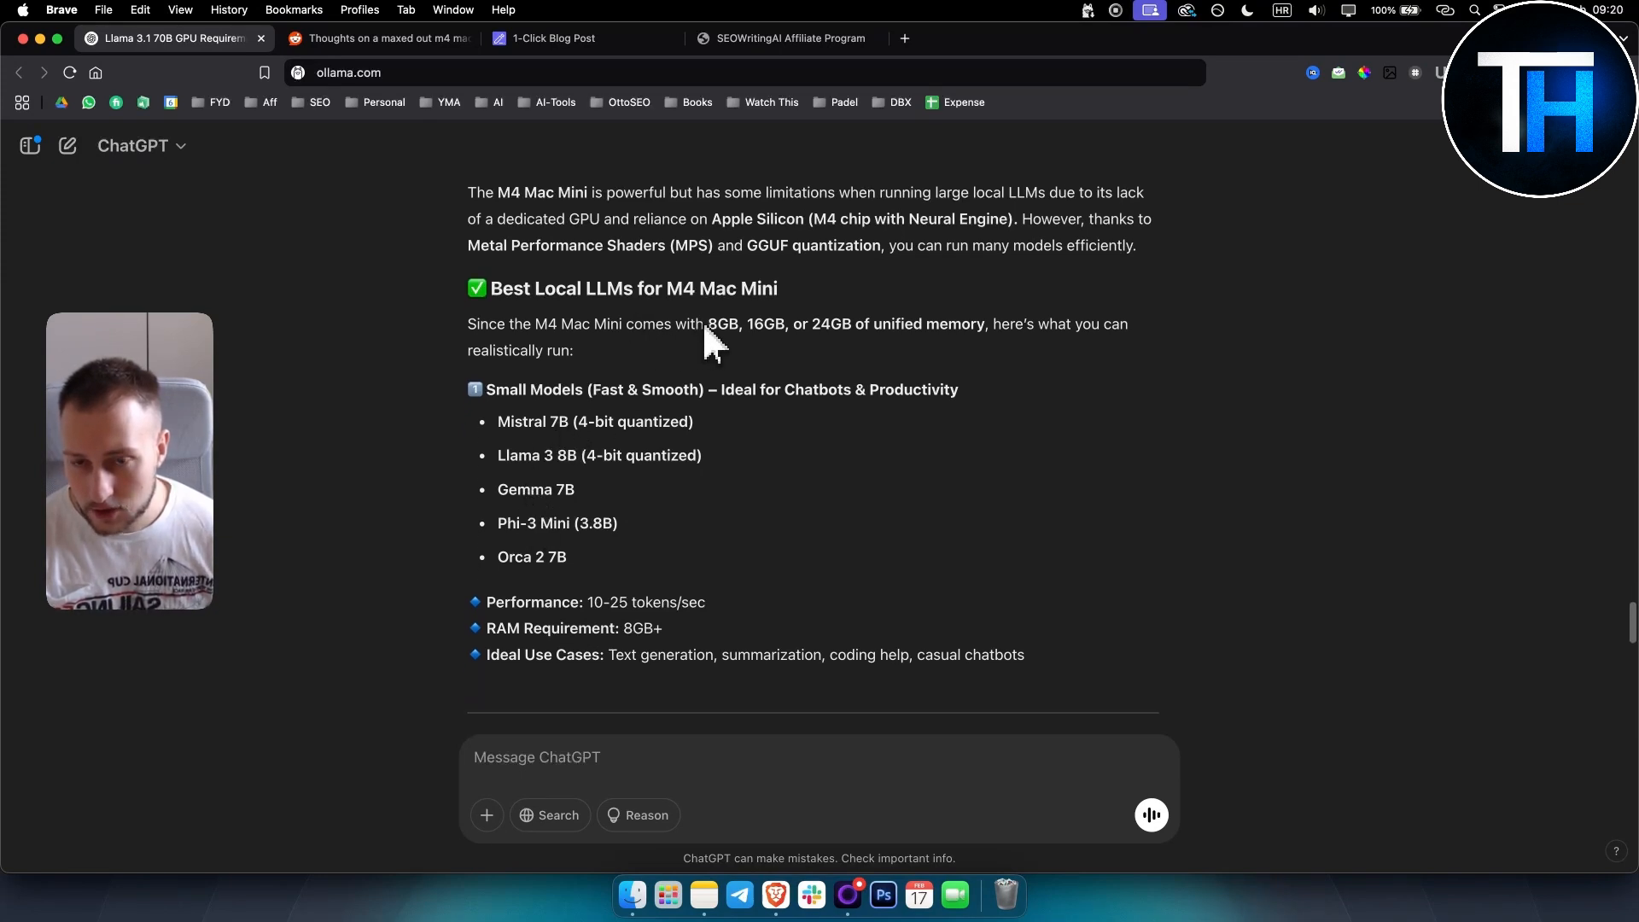
pyautogui.moveTo(778, 340)
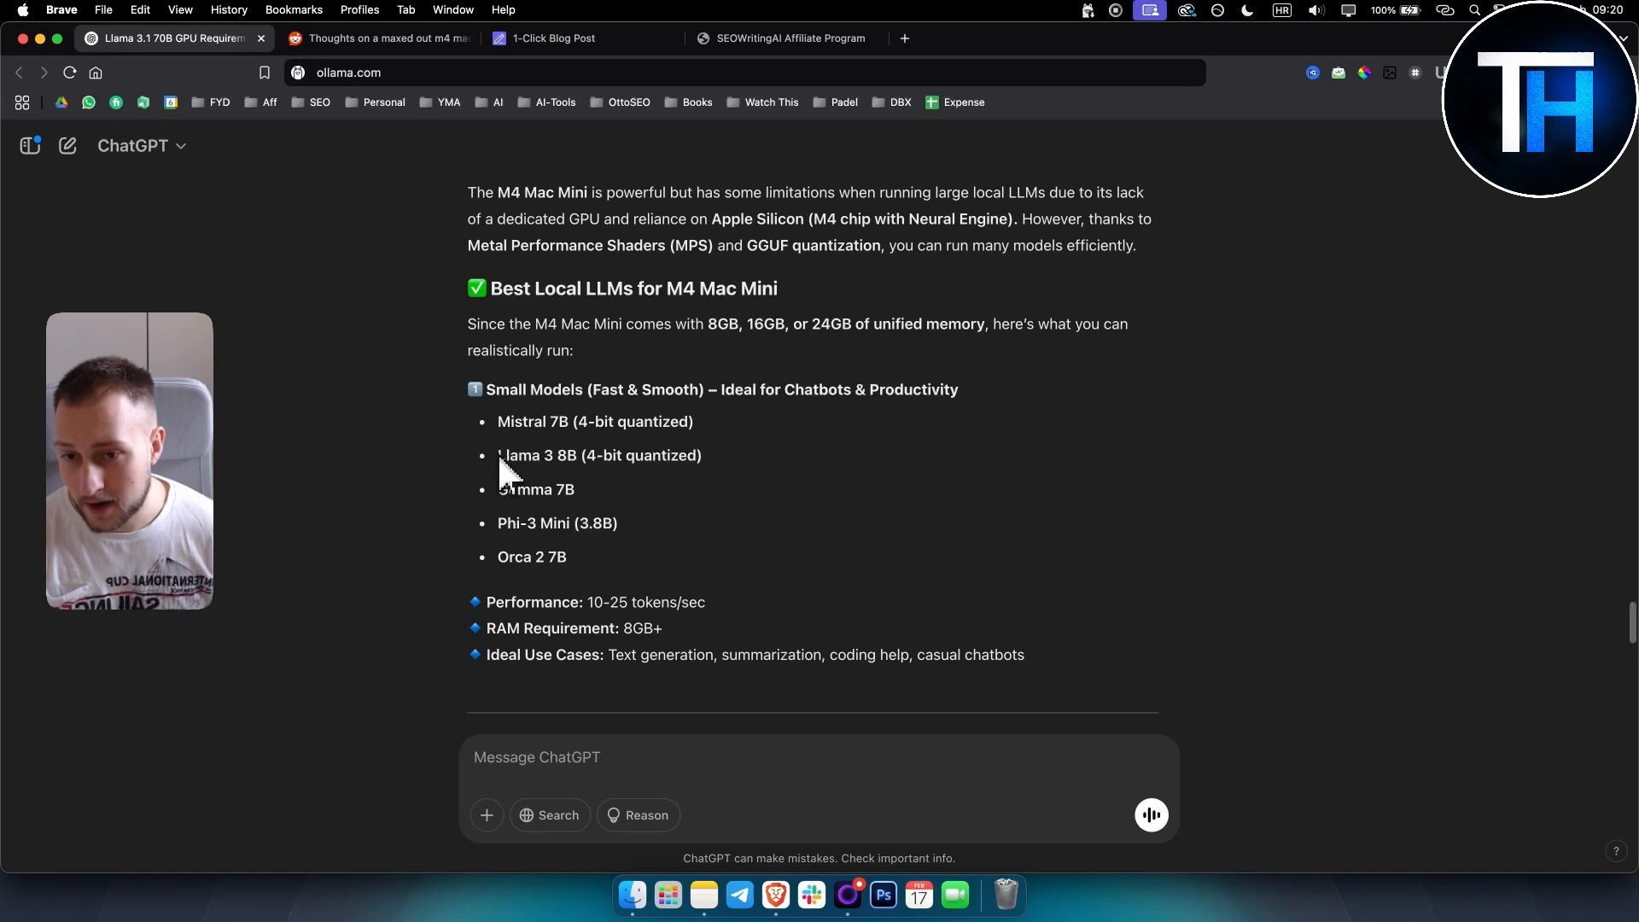
pyautogui.doubleClick(536, 454)
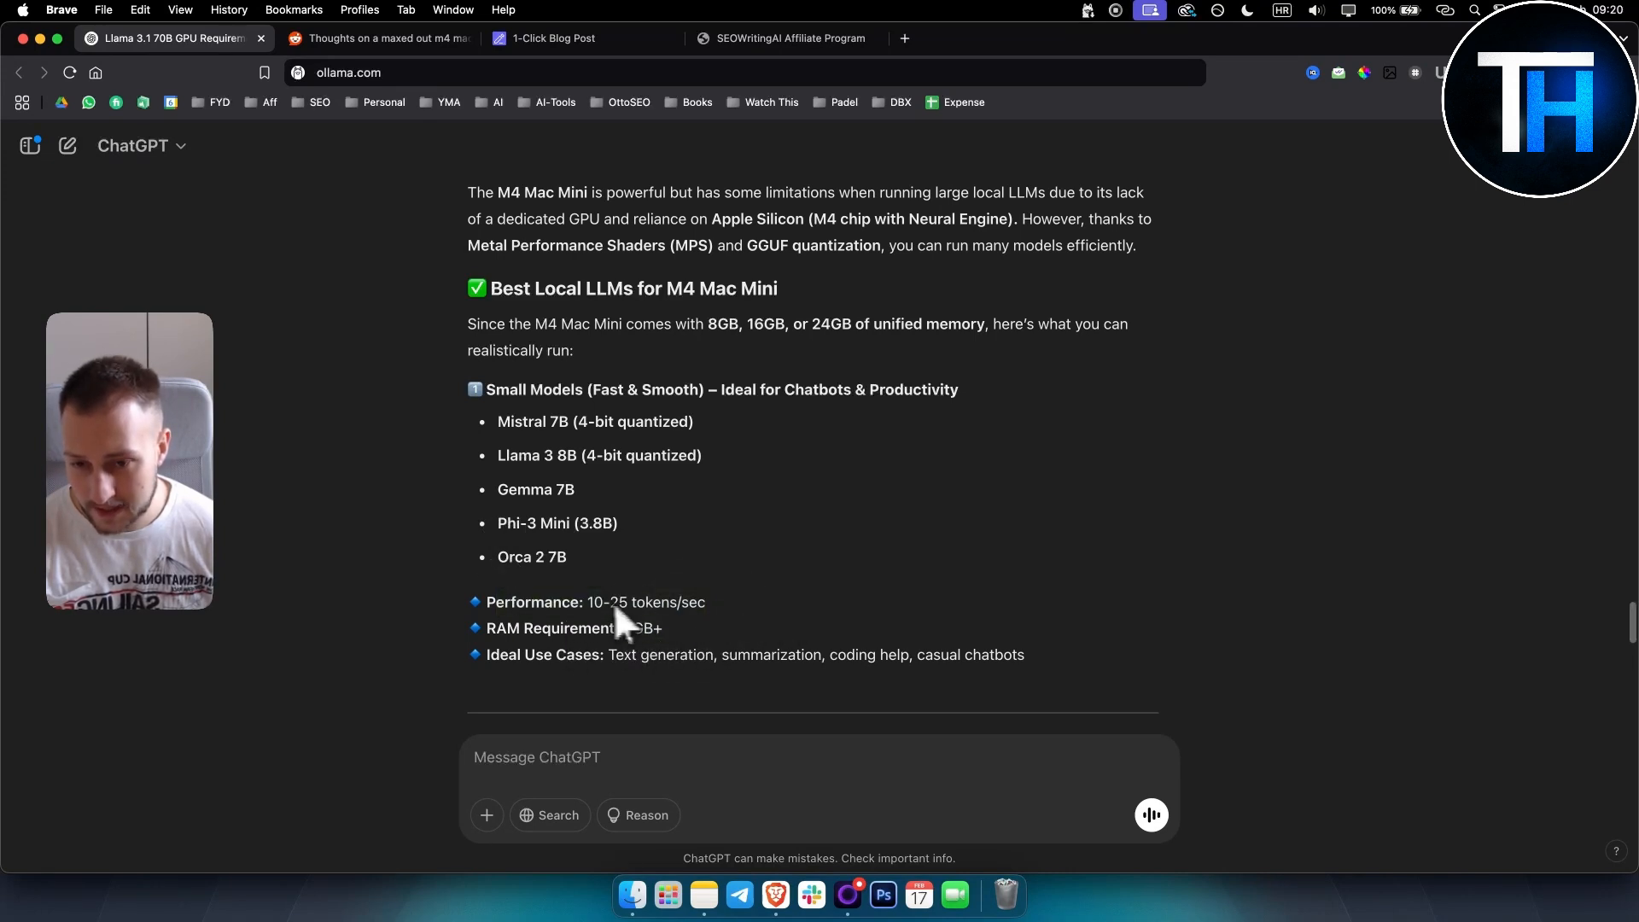
pyautogui.doubleClick(645, 602)
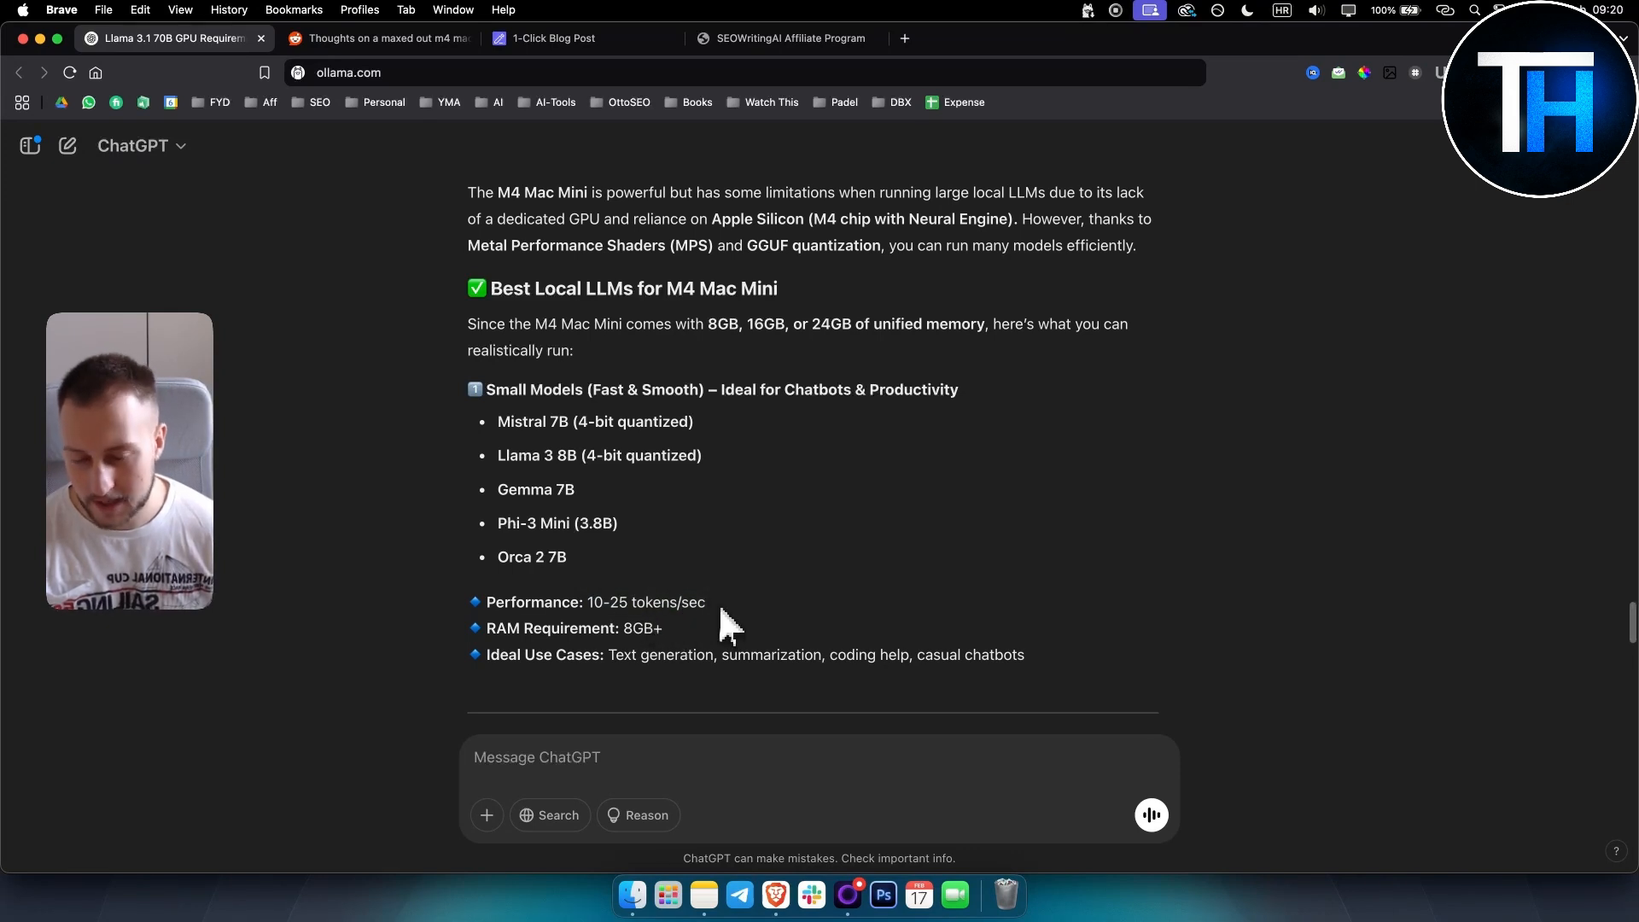
pyautogui.moveTo(613, 680)
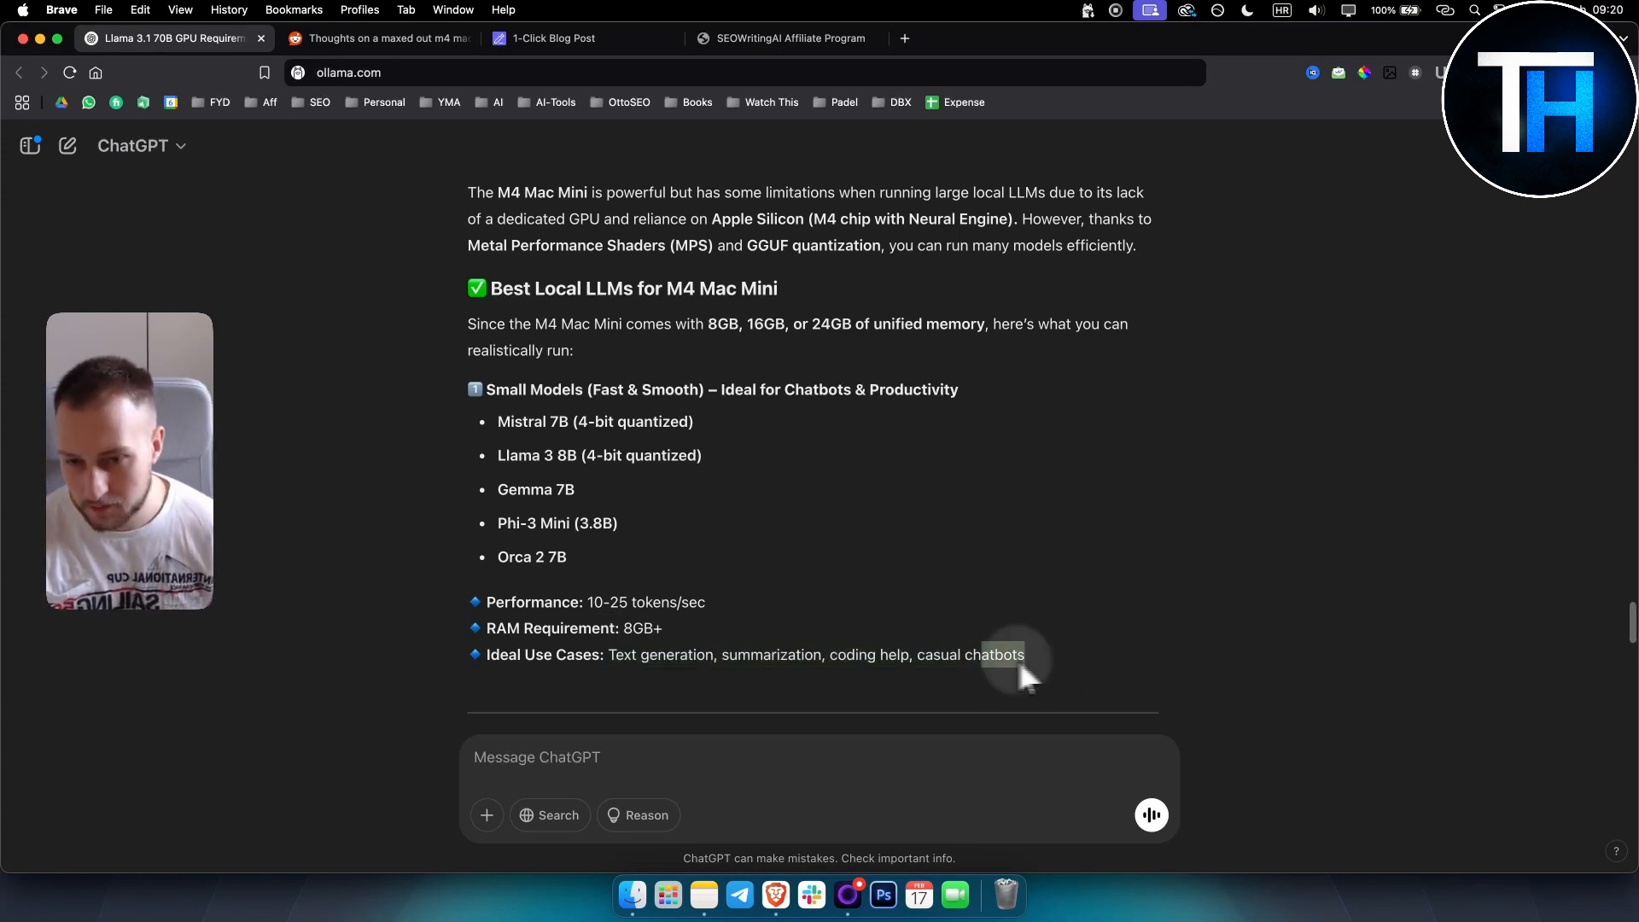
pyautogui.moveTo(710, 674)
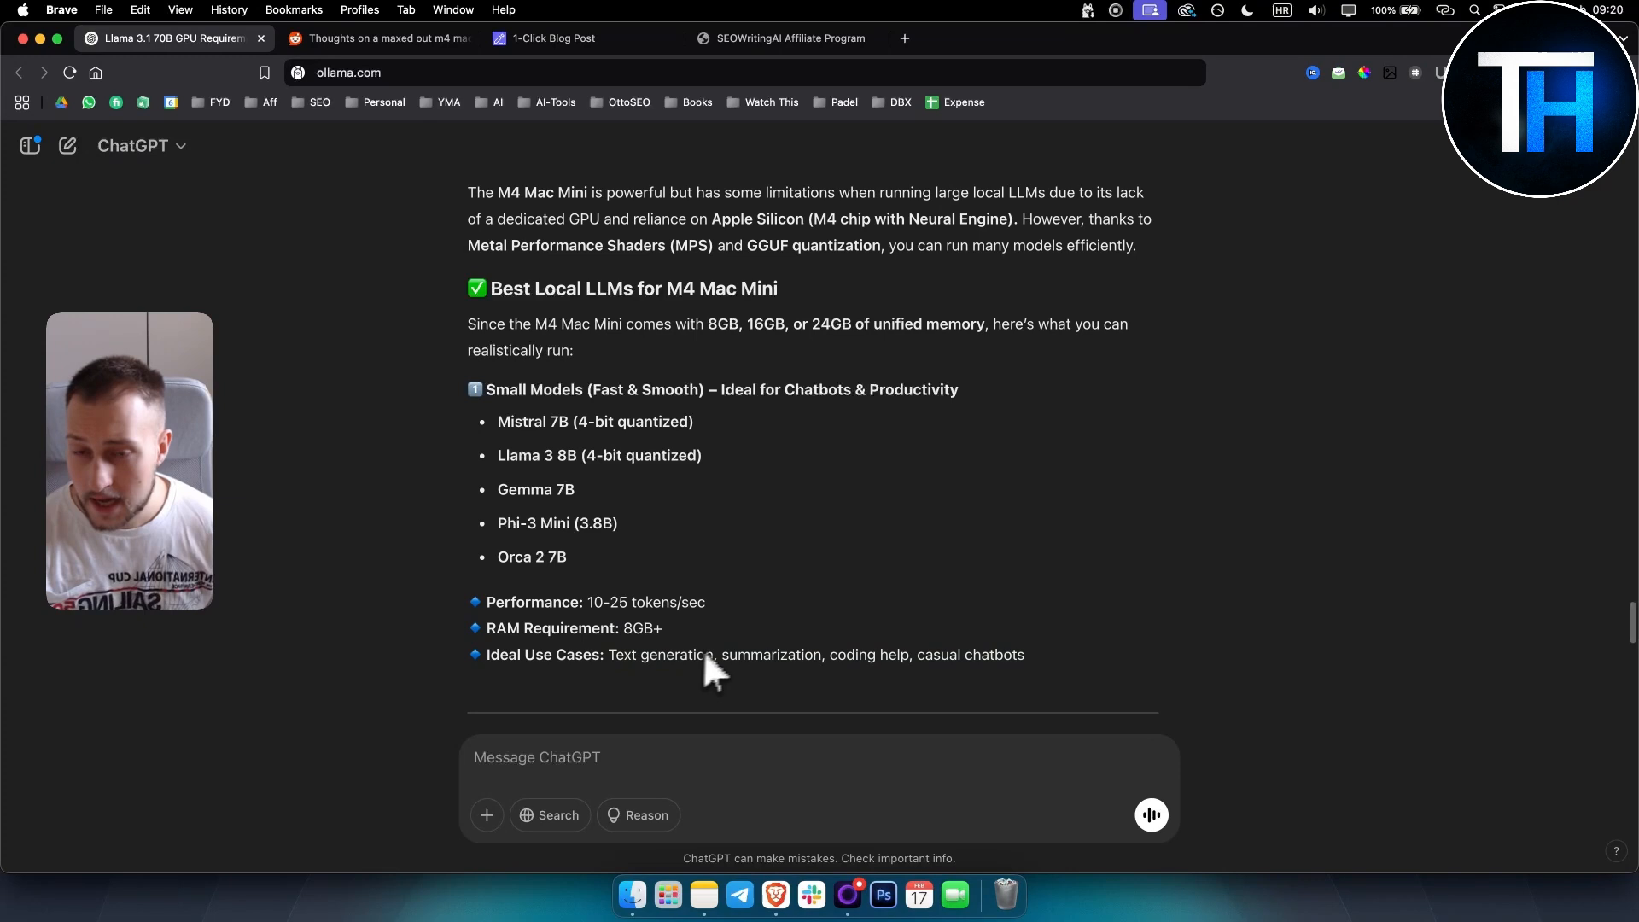
pyautogui.moveTo(878, 601)
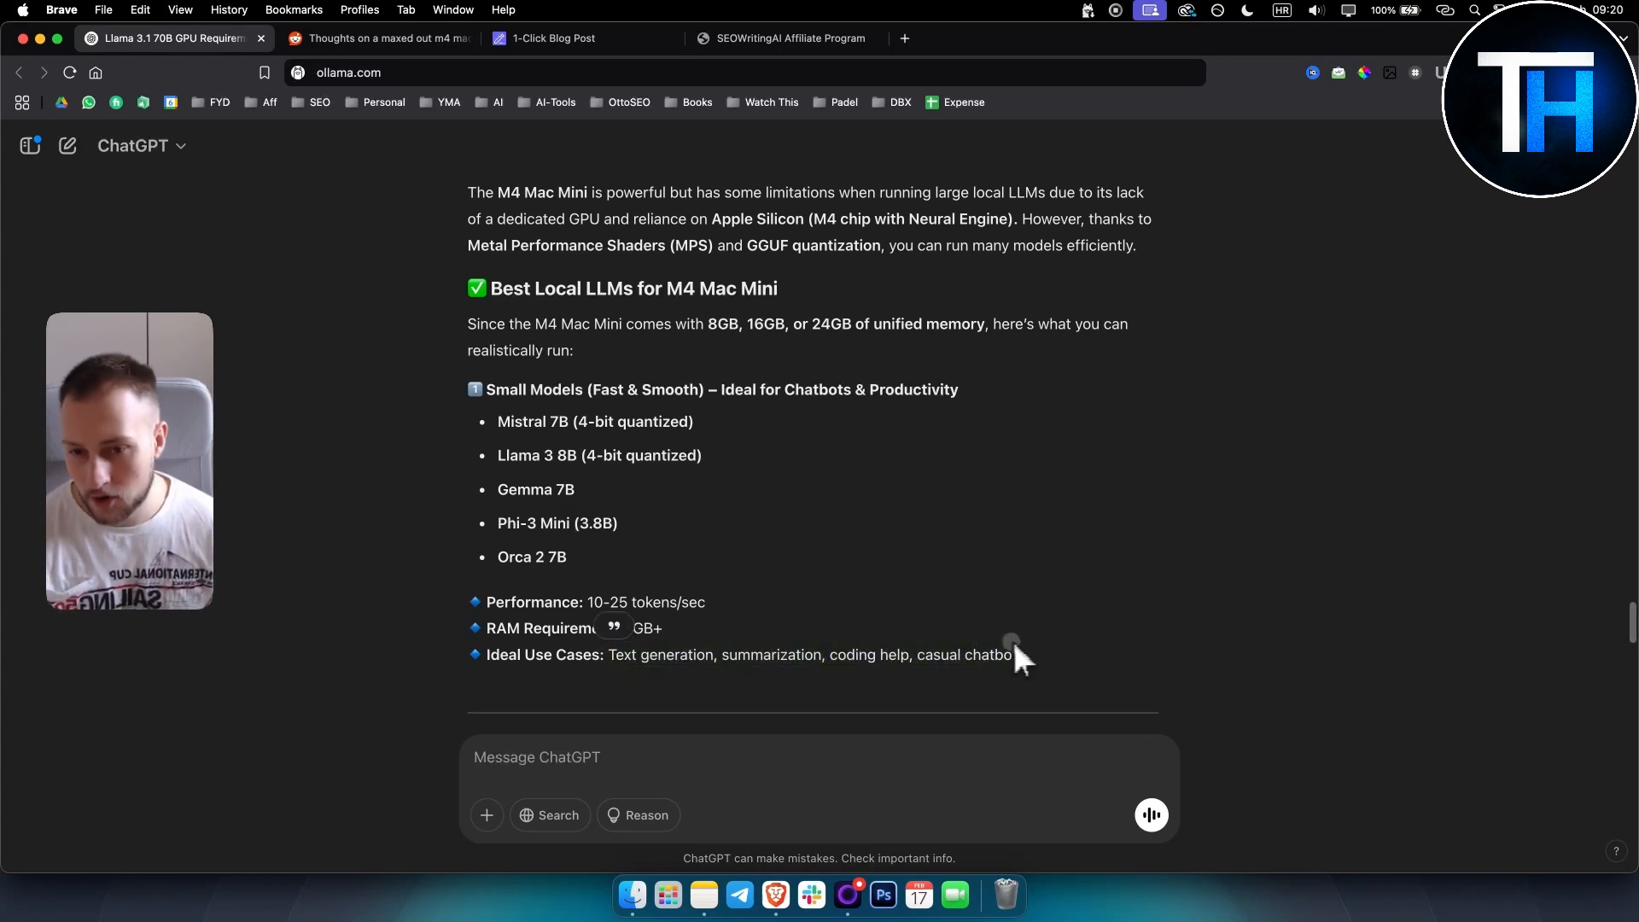
pyautogui.moveTo(803, 635)
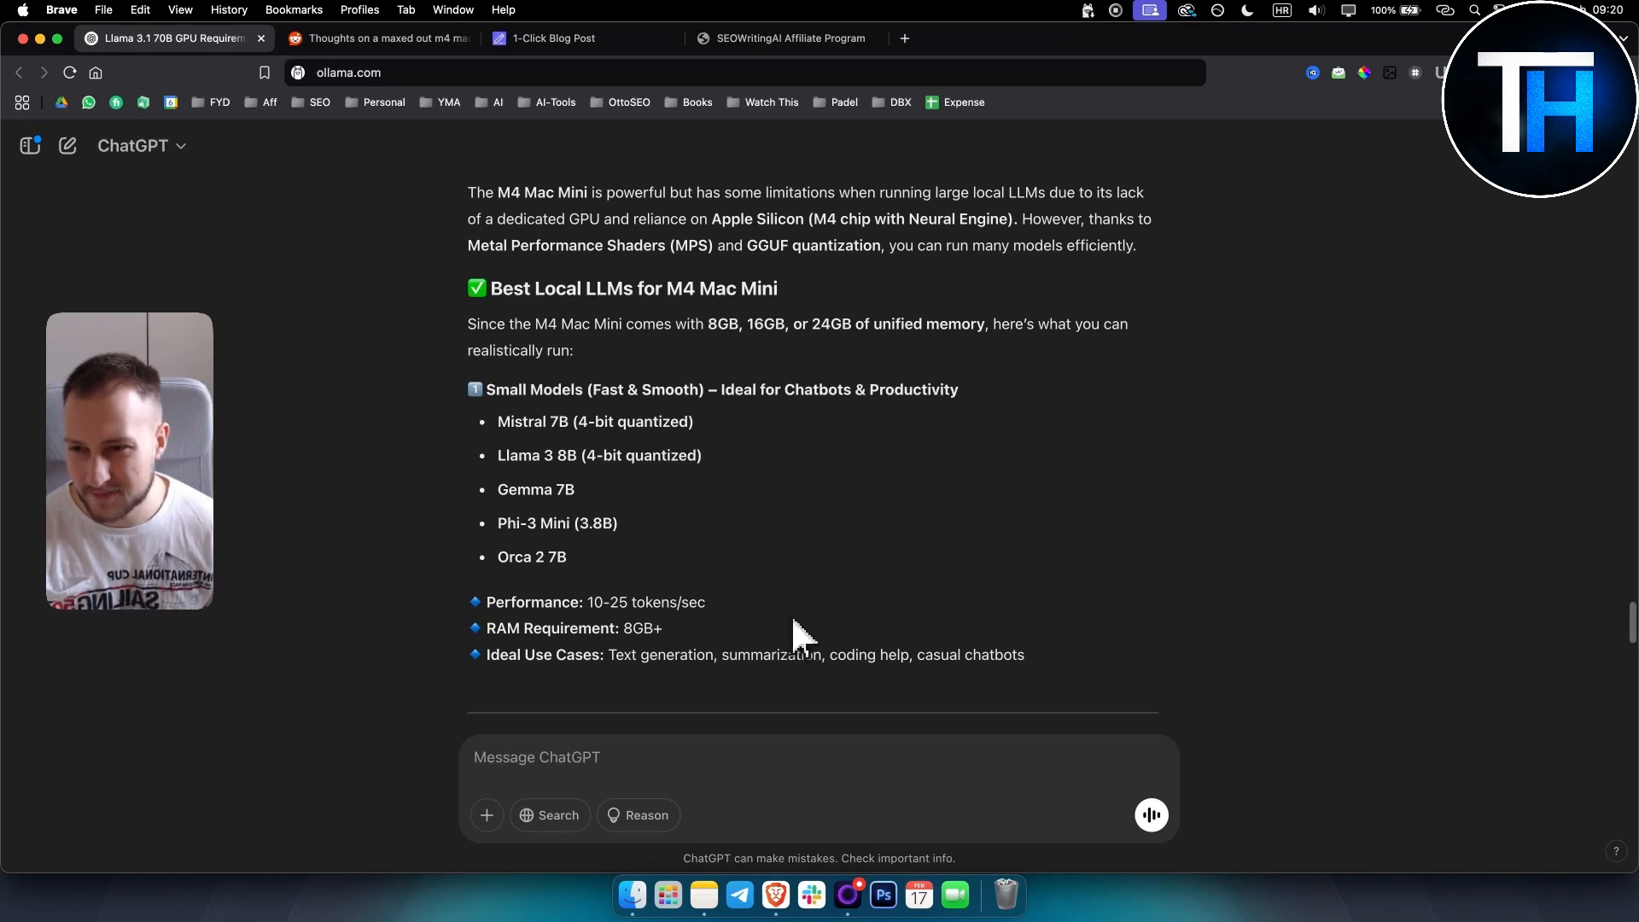
pyautogui.moveTo(827, 586)
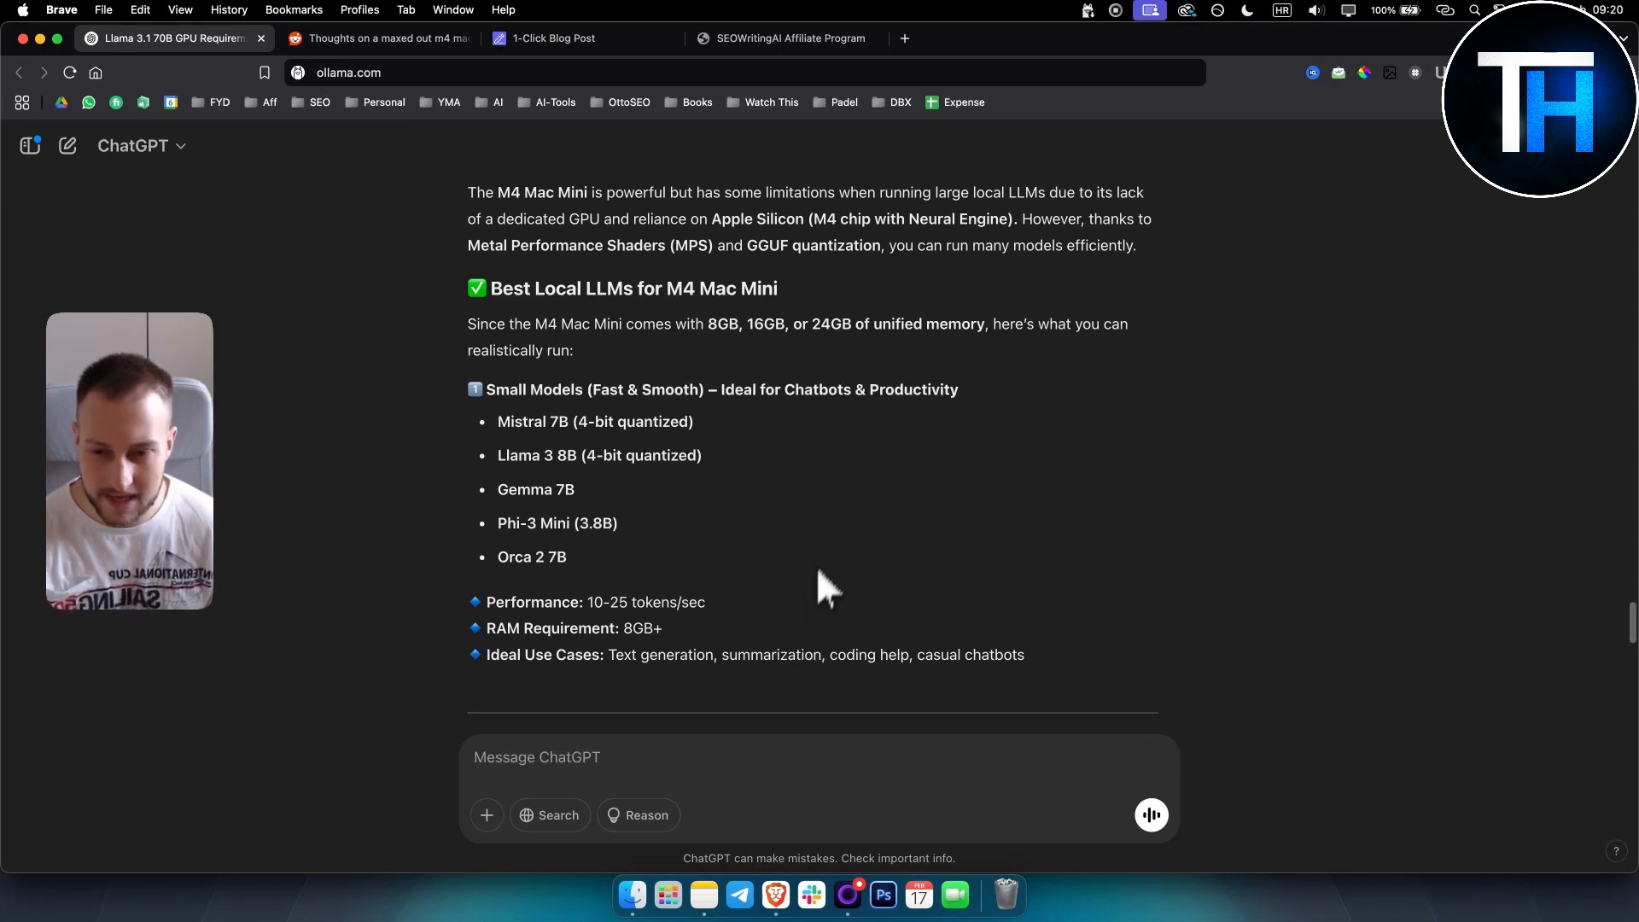
pyautogui.scroll(-3)
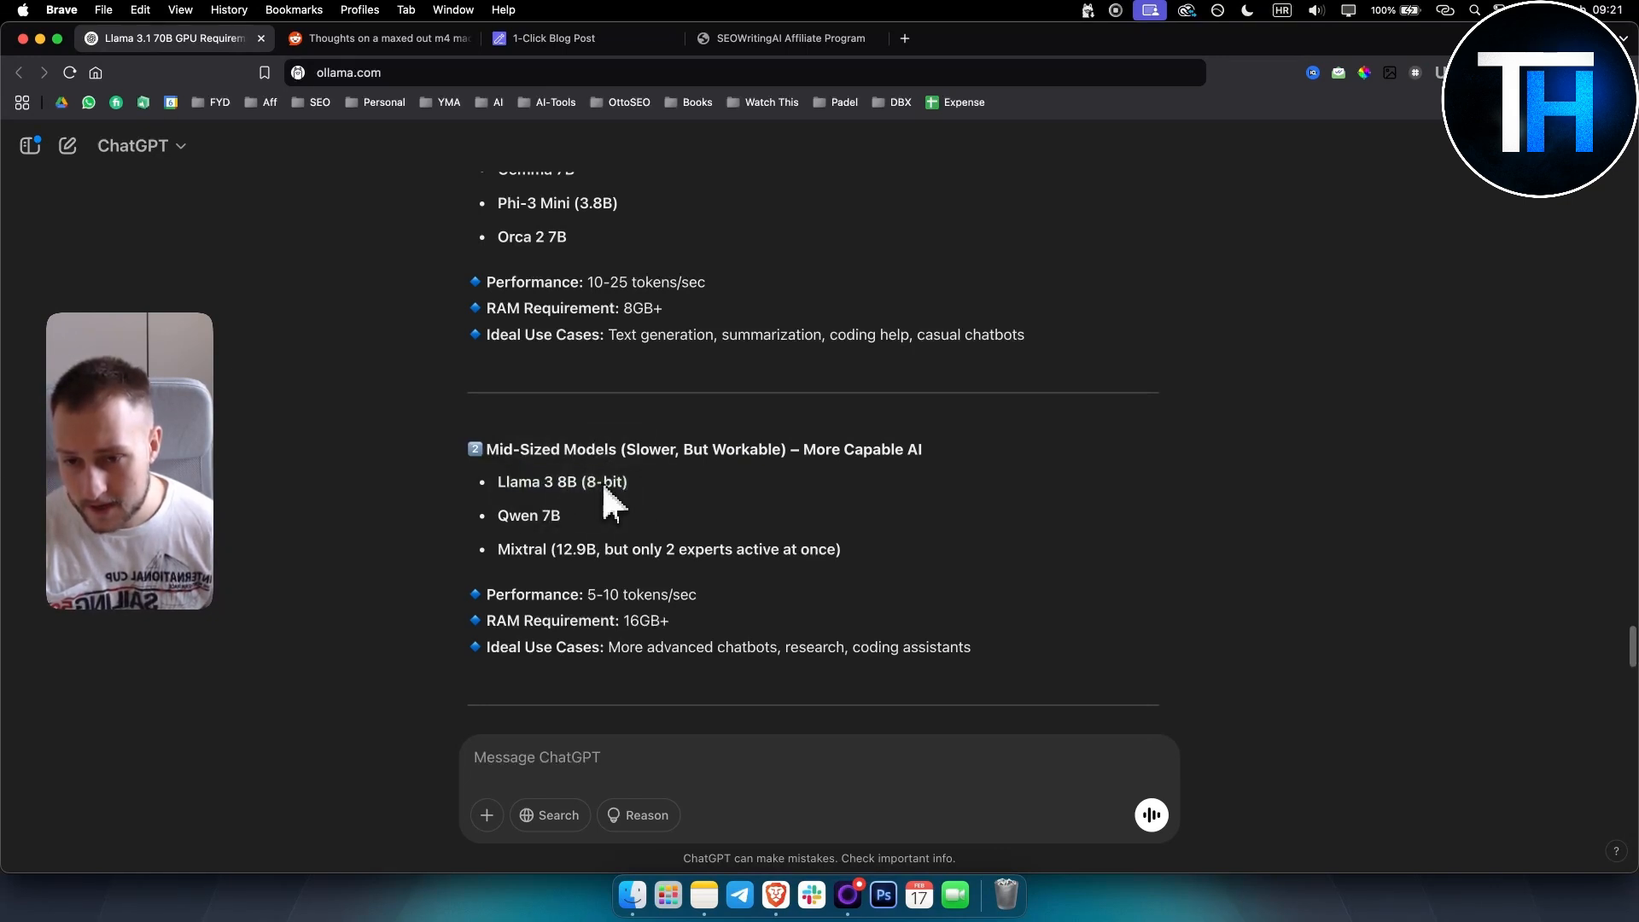
pyautogui.doubleClick(527, 514)
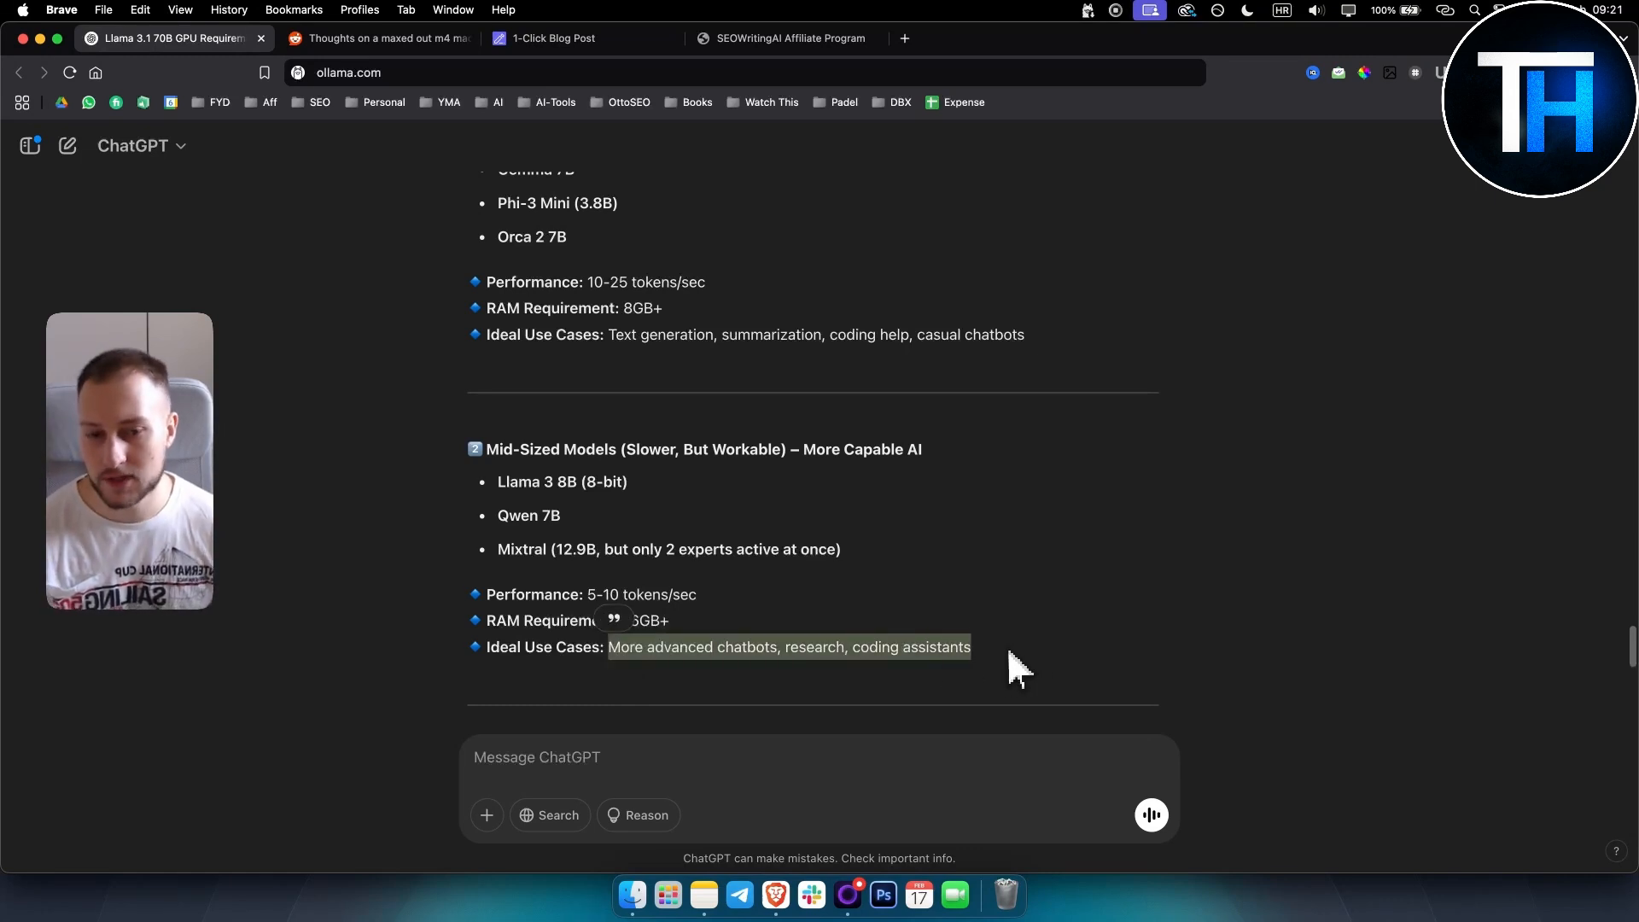
pyautogui.scroll(-3)
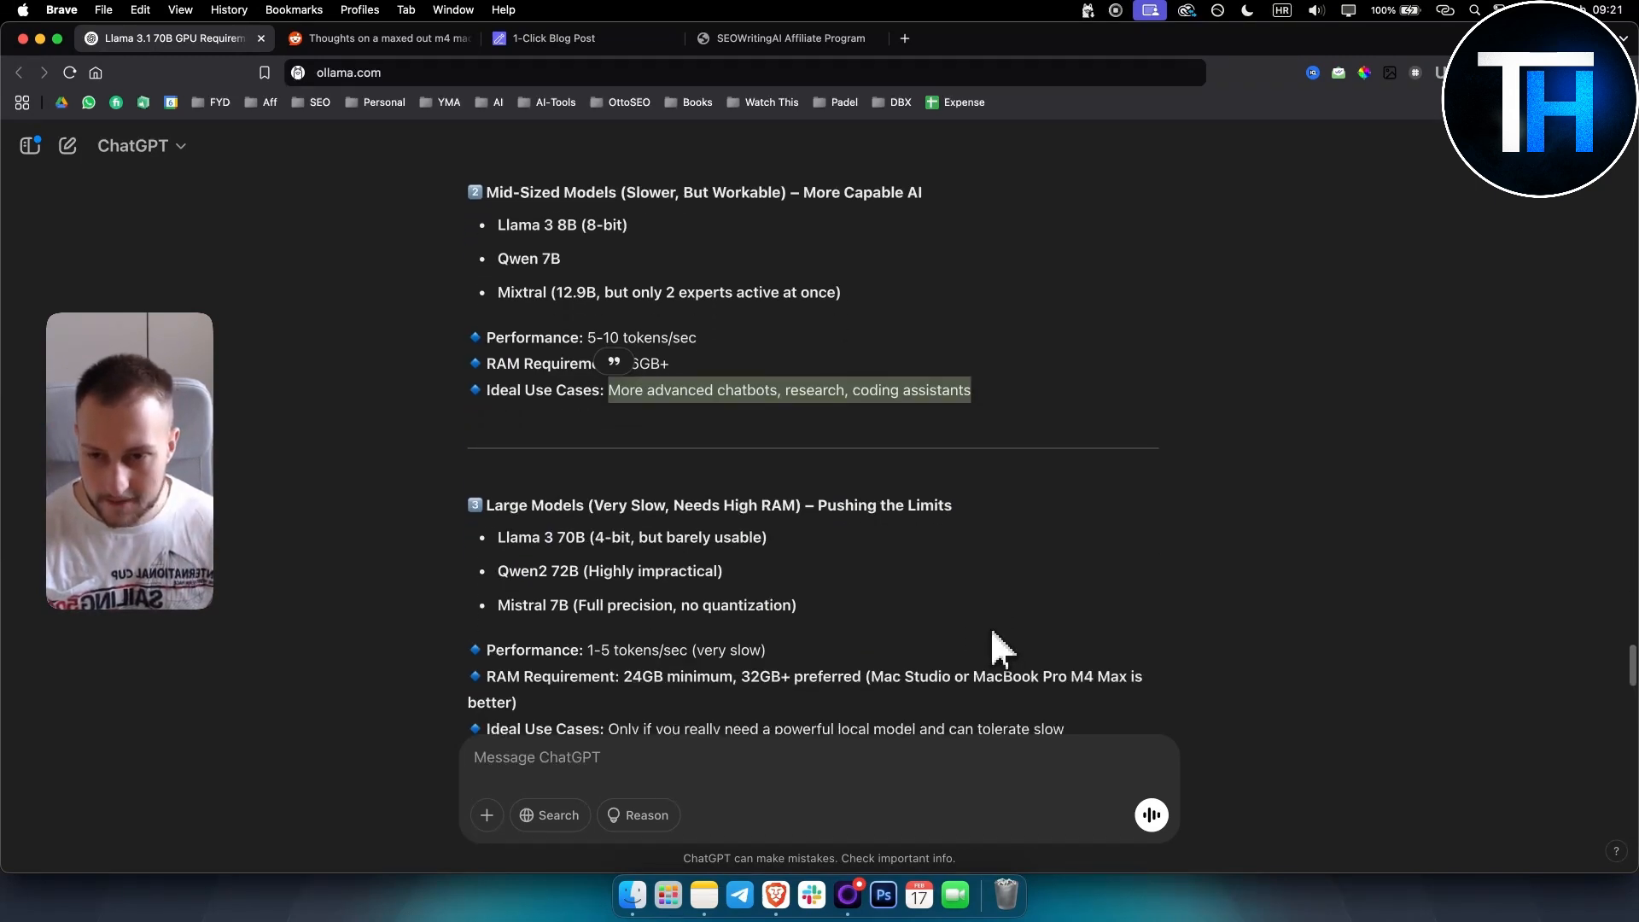
pyautogui.scroll(-3)
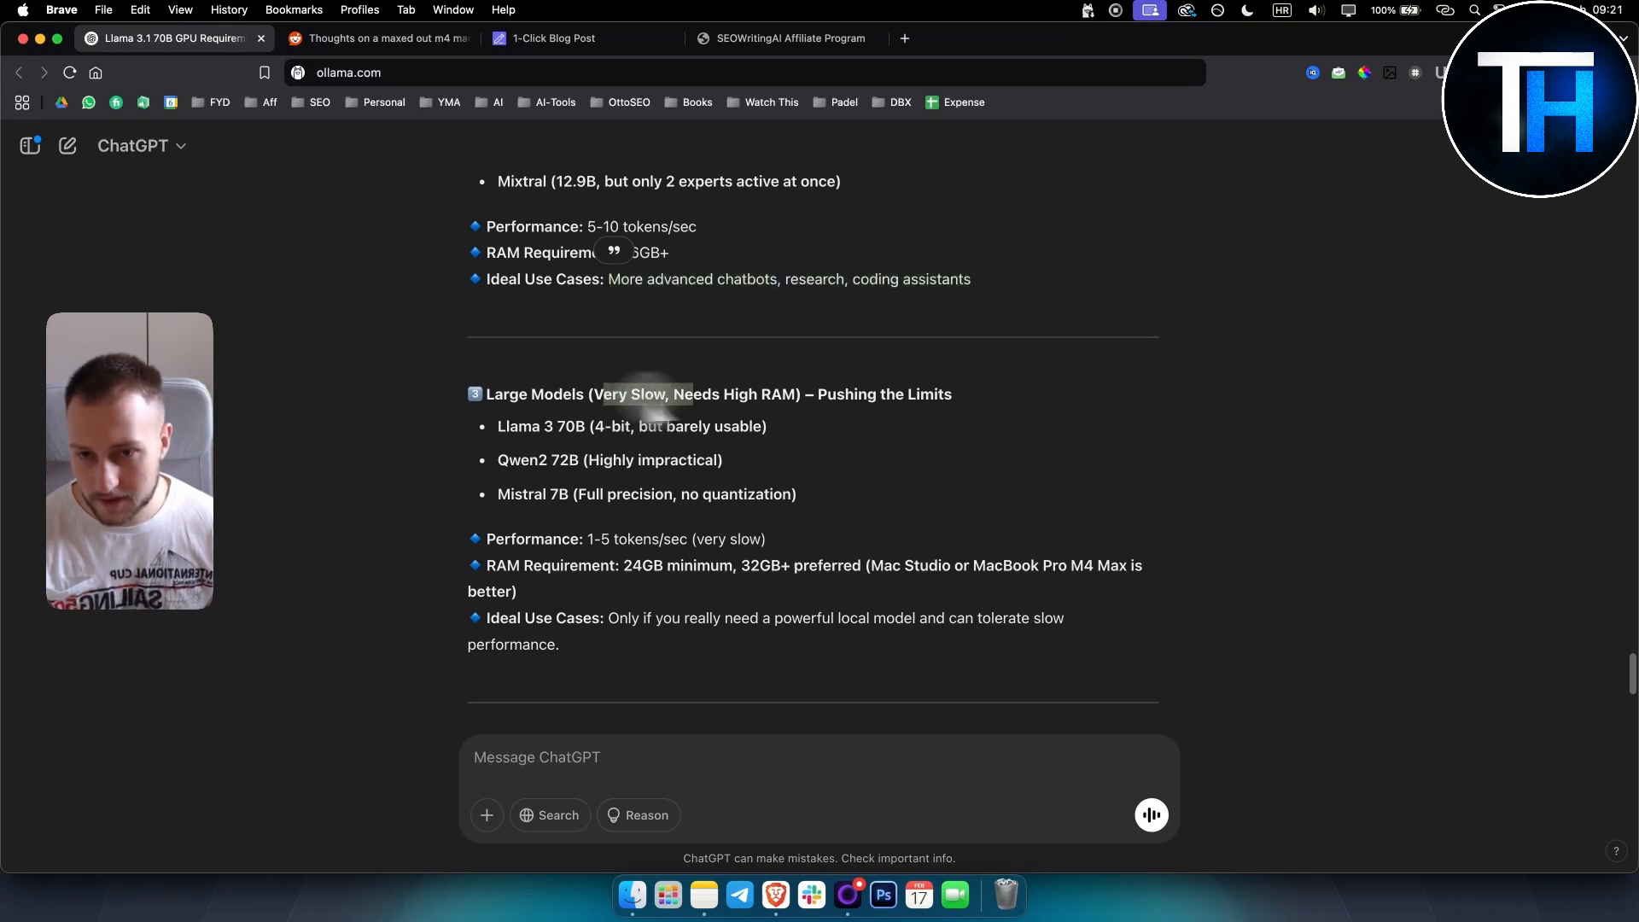
pyautogui.moveTo(915, 415)
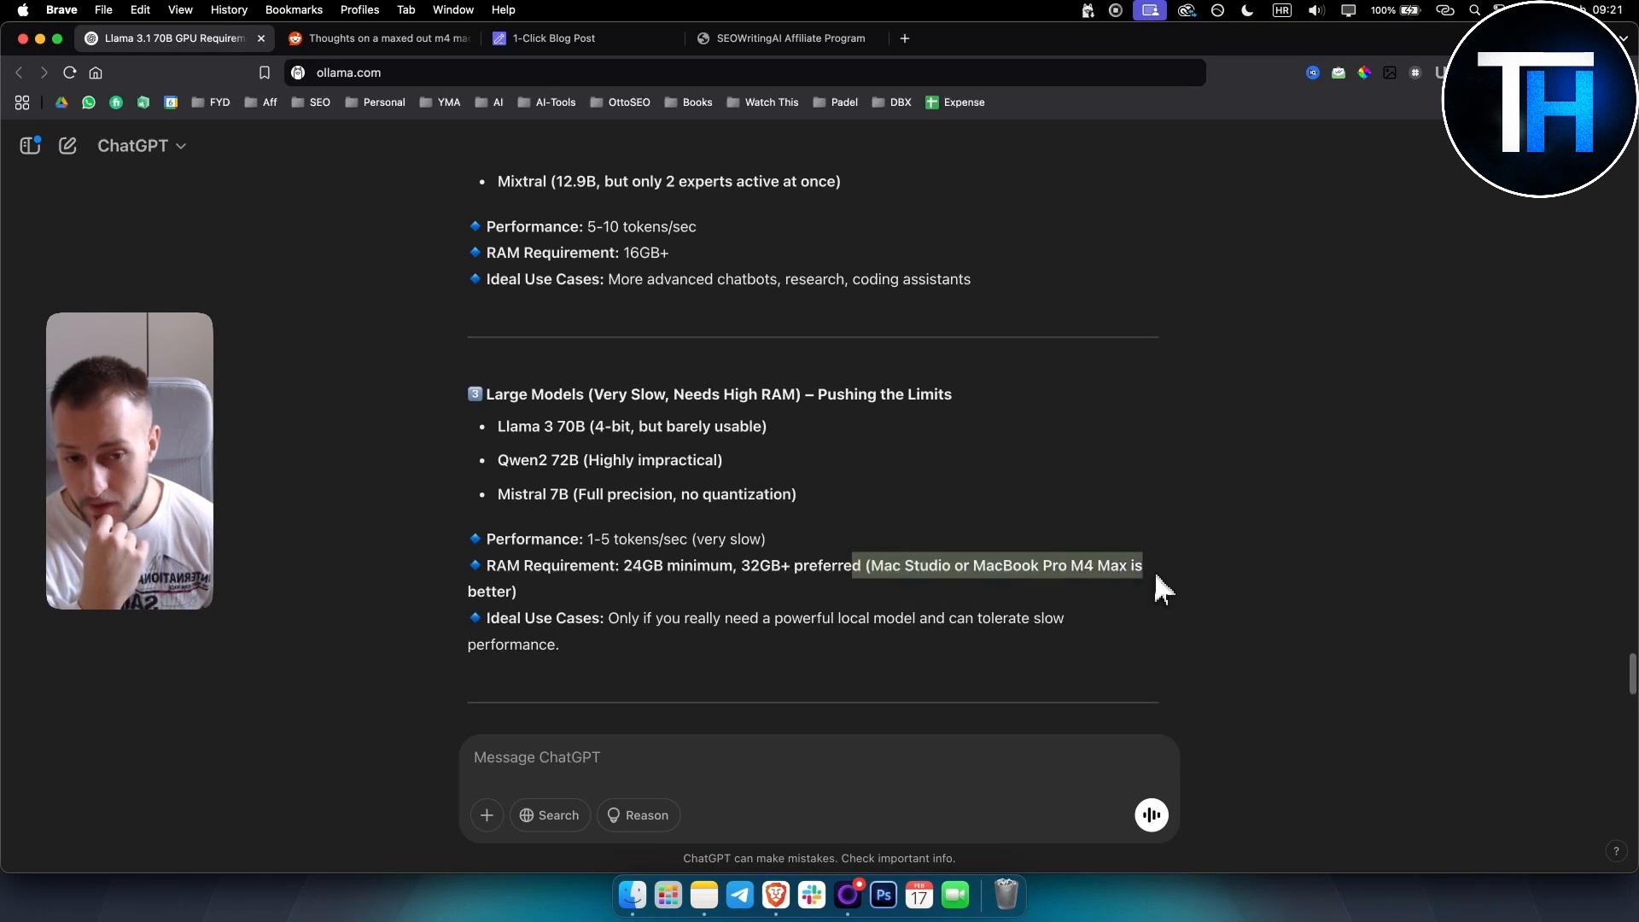
pyautogui.moveTo(543, 612)
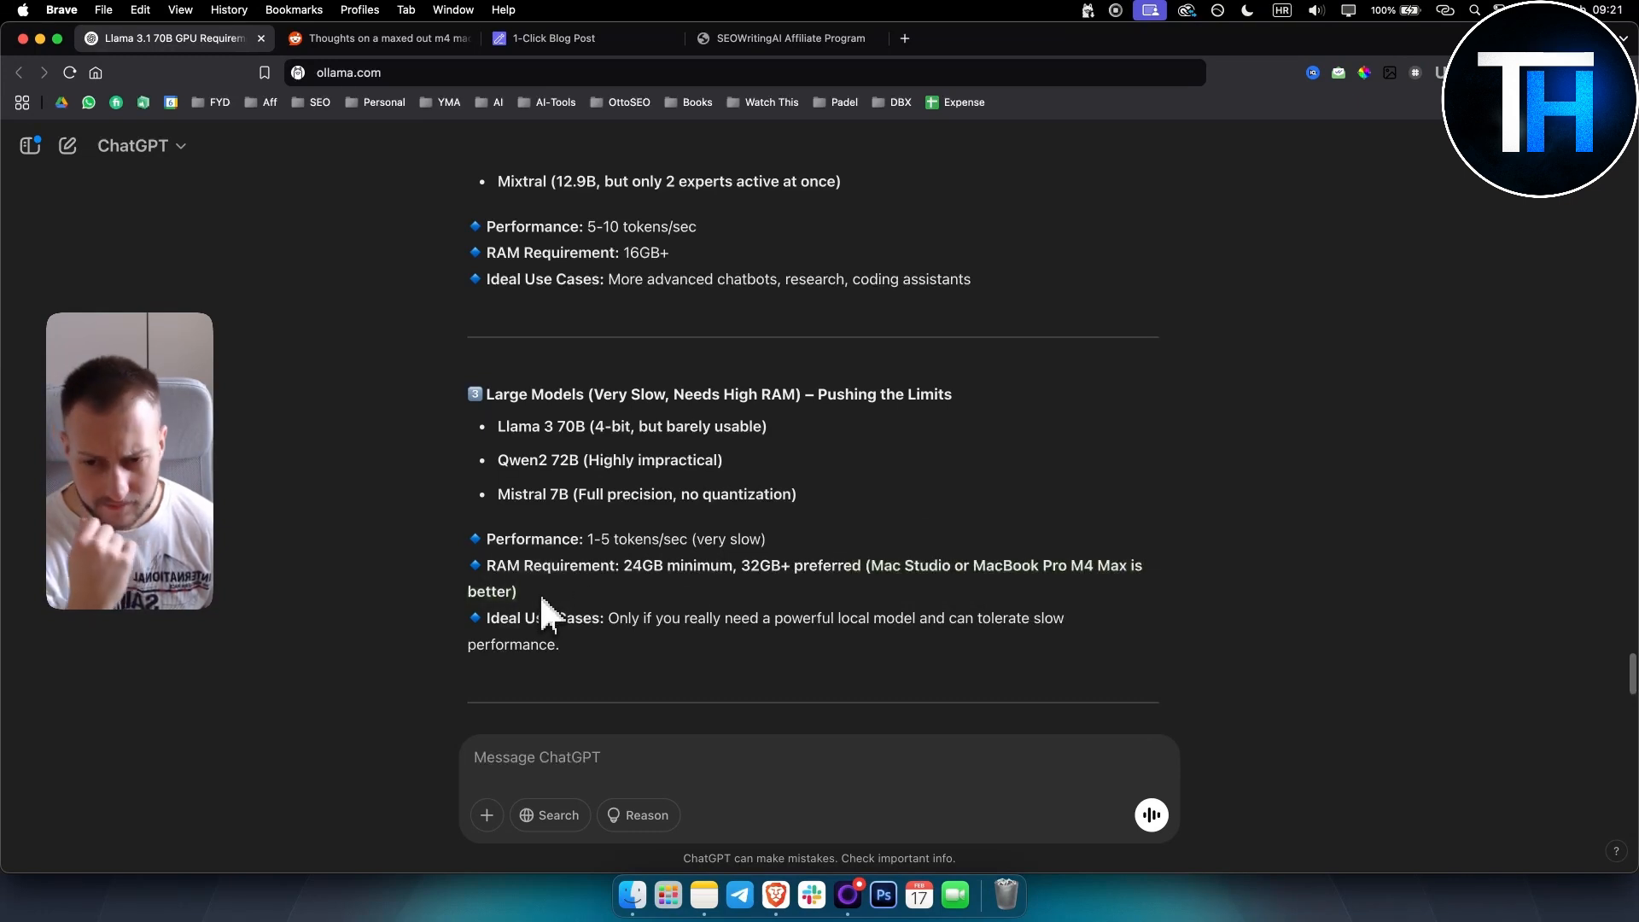
pyautogui.scroll(-3)
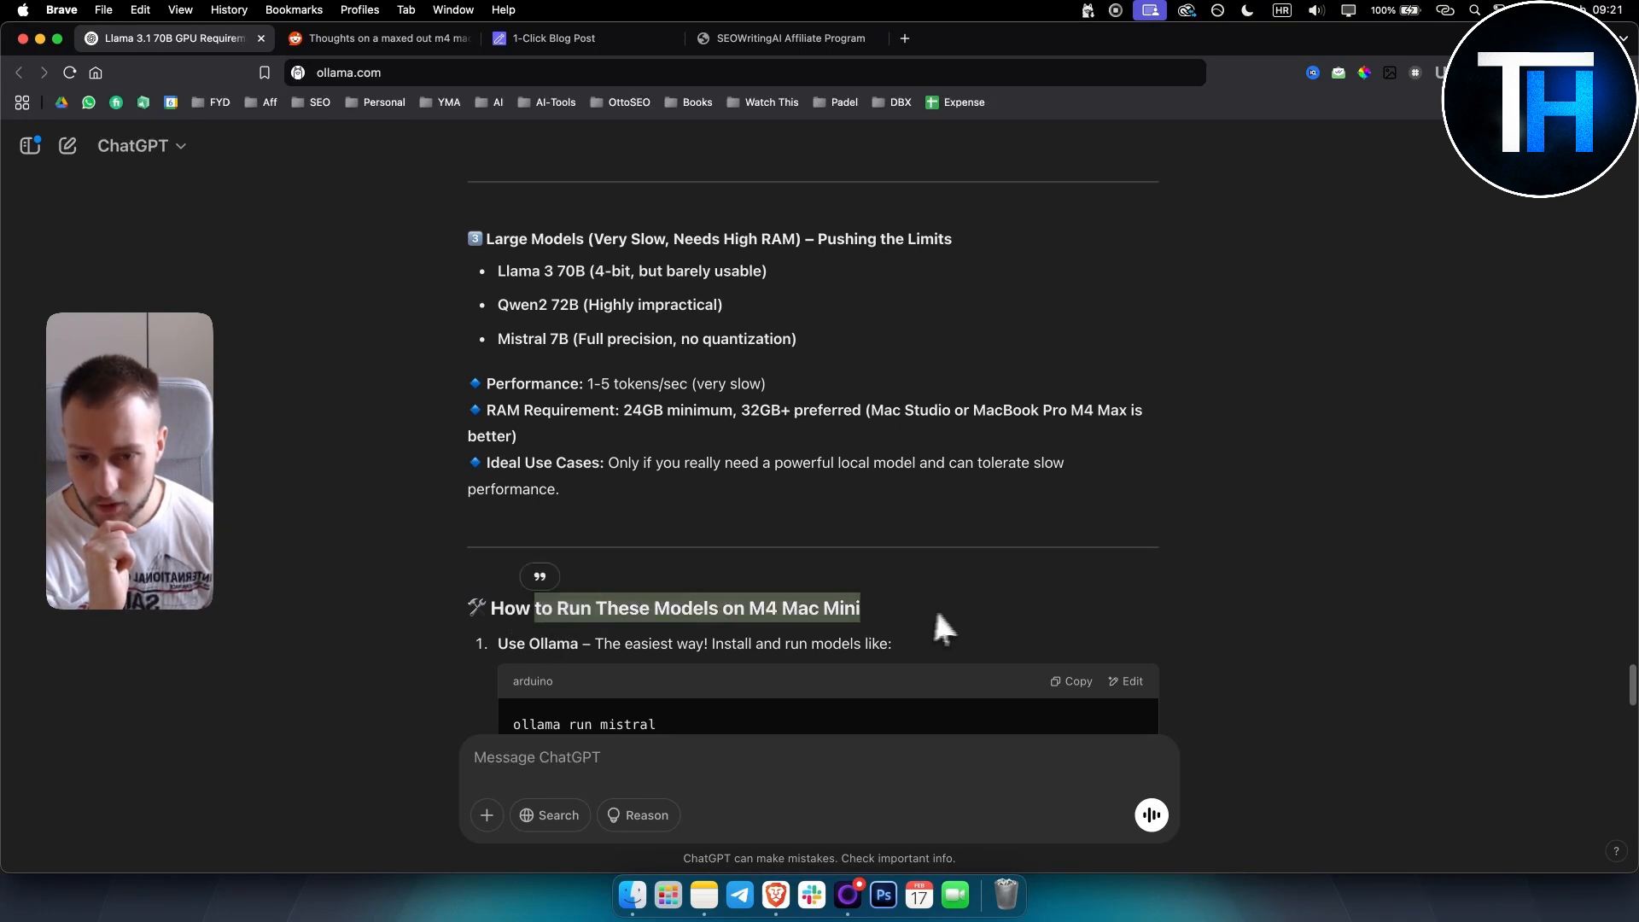
pyautogui.scroll(3)
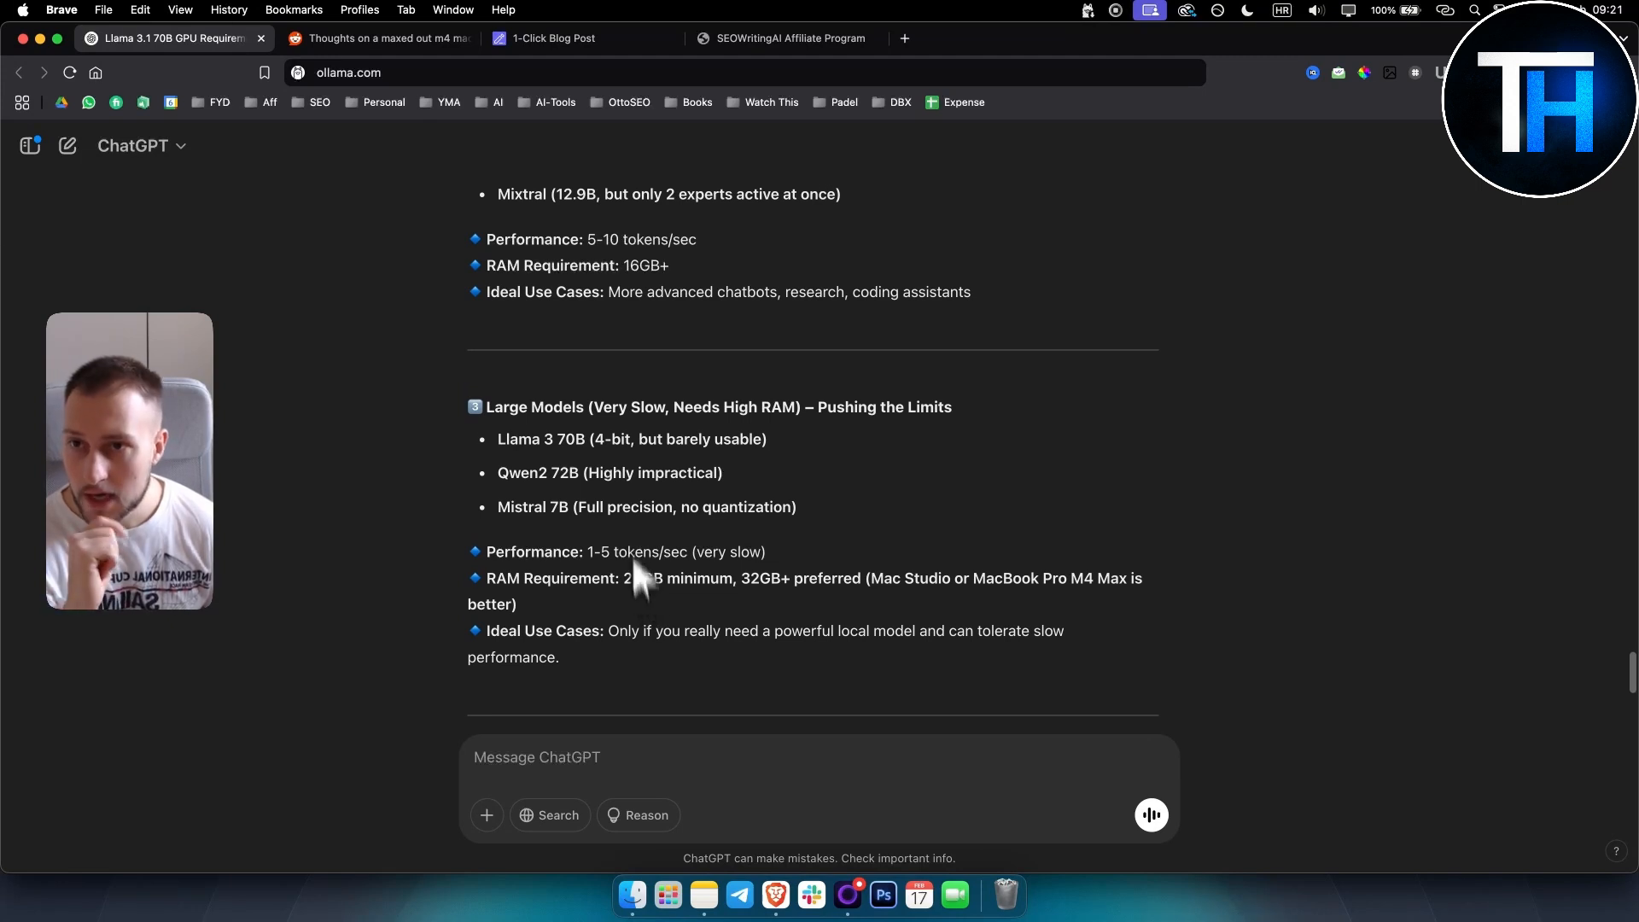
pyautogui.click(379, 39)
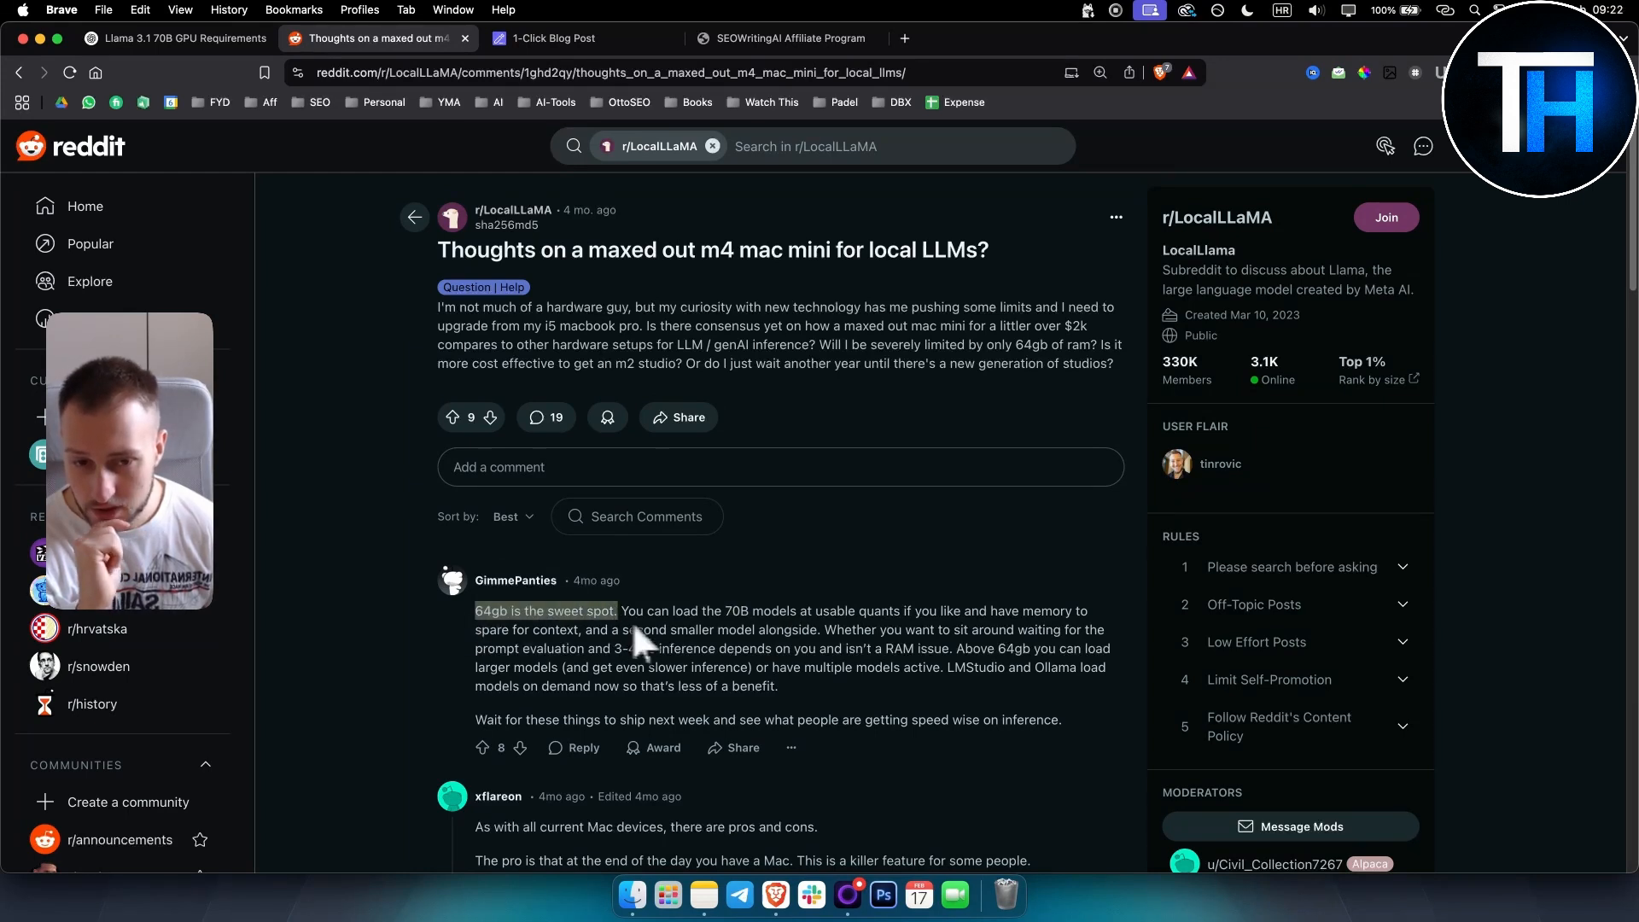
pyautogui.moveTo(867, 680)
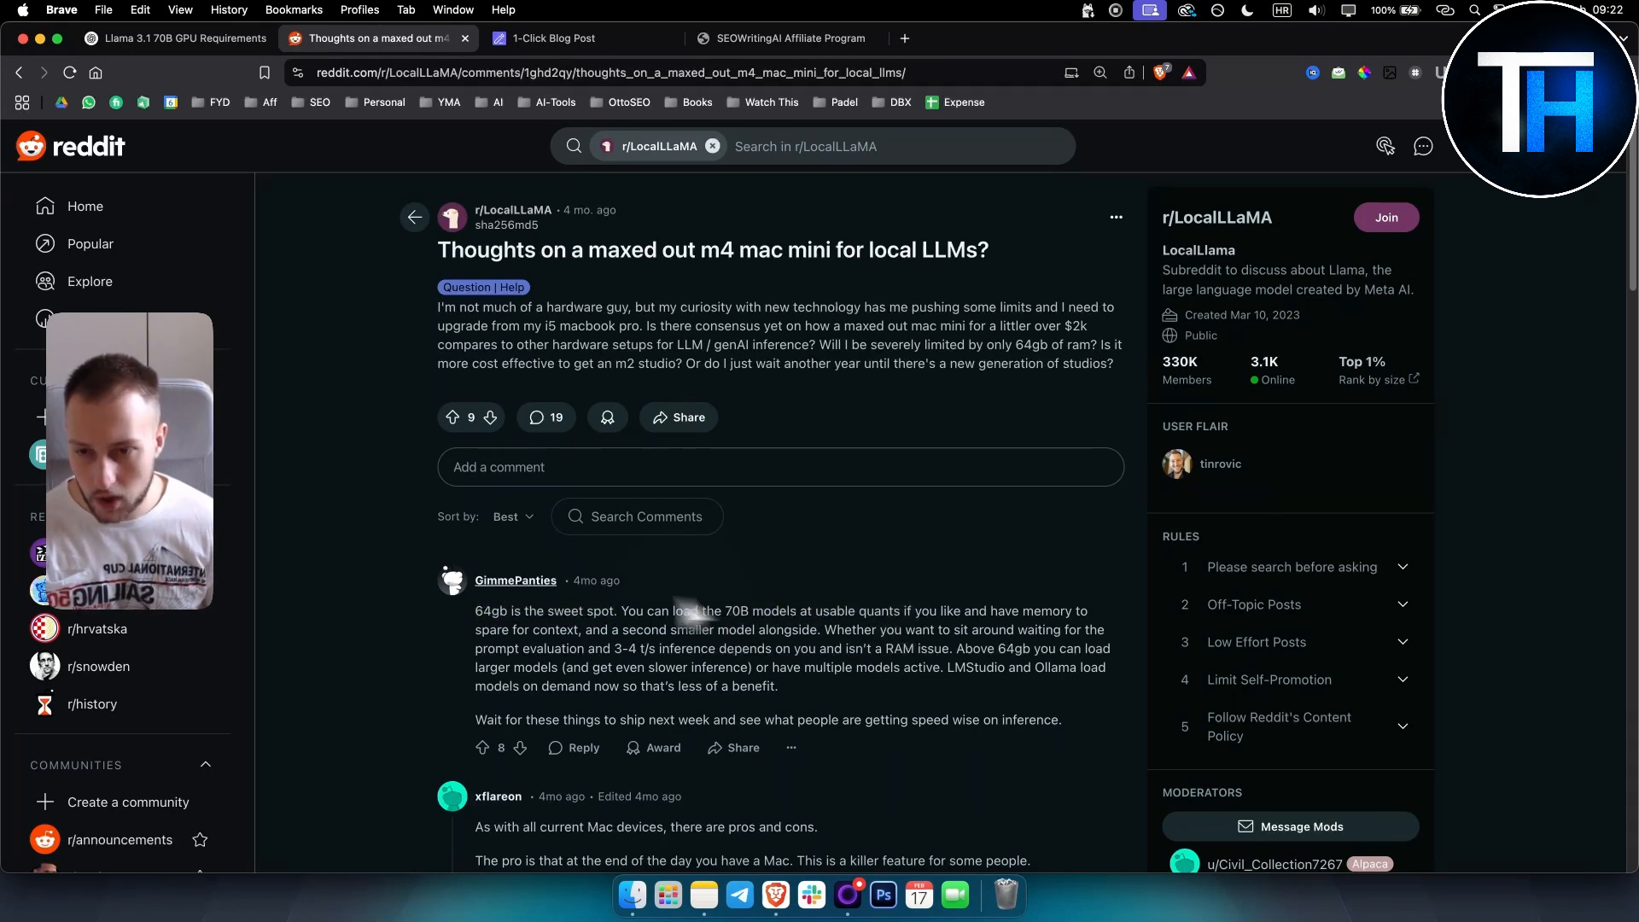
# Step: Re-read the top comment and highlight its 64gb and 70B recommendations
pyautogui.doubleClick(491, 612)
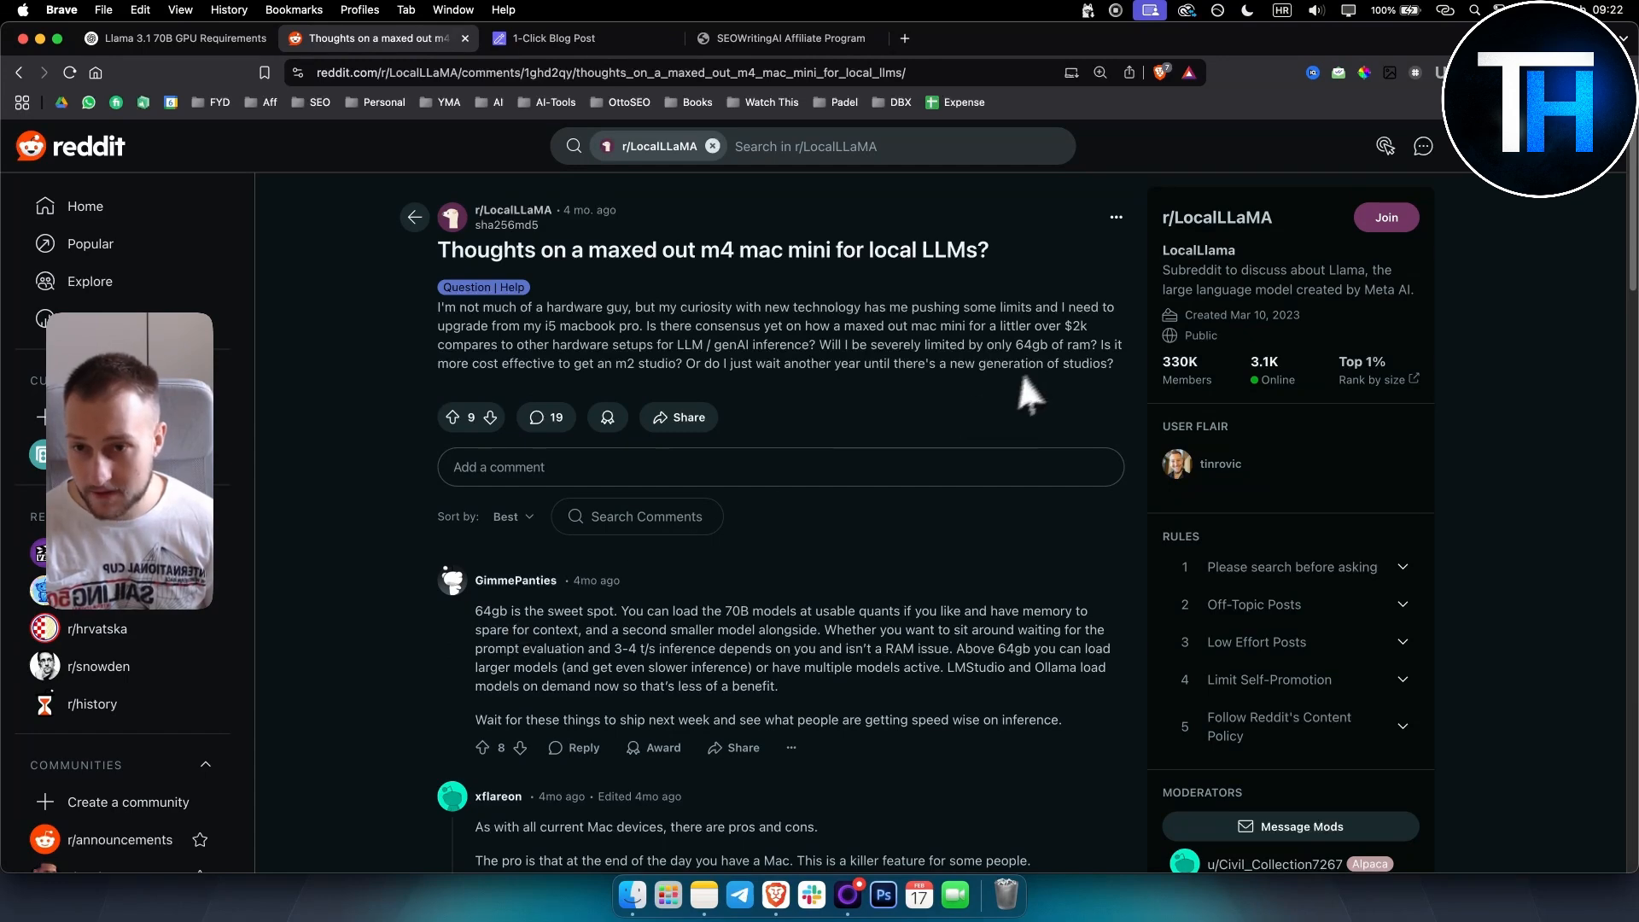
pyautogui.scroll(-3)
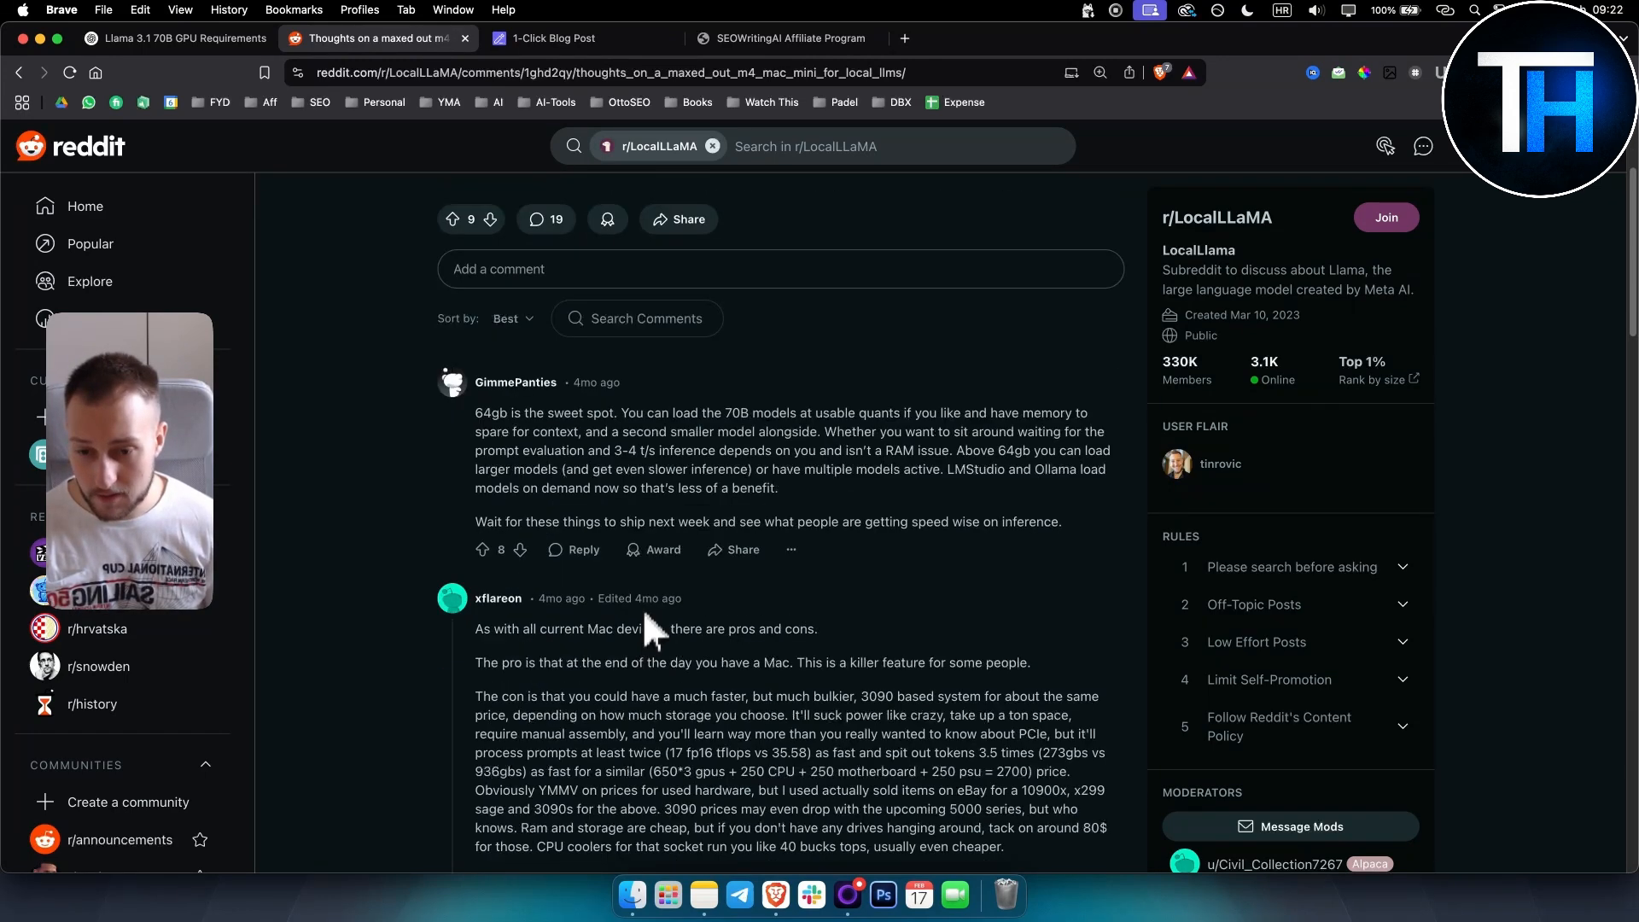
pyautogui.scroll(3)
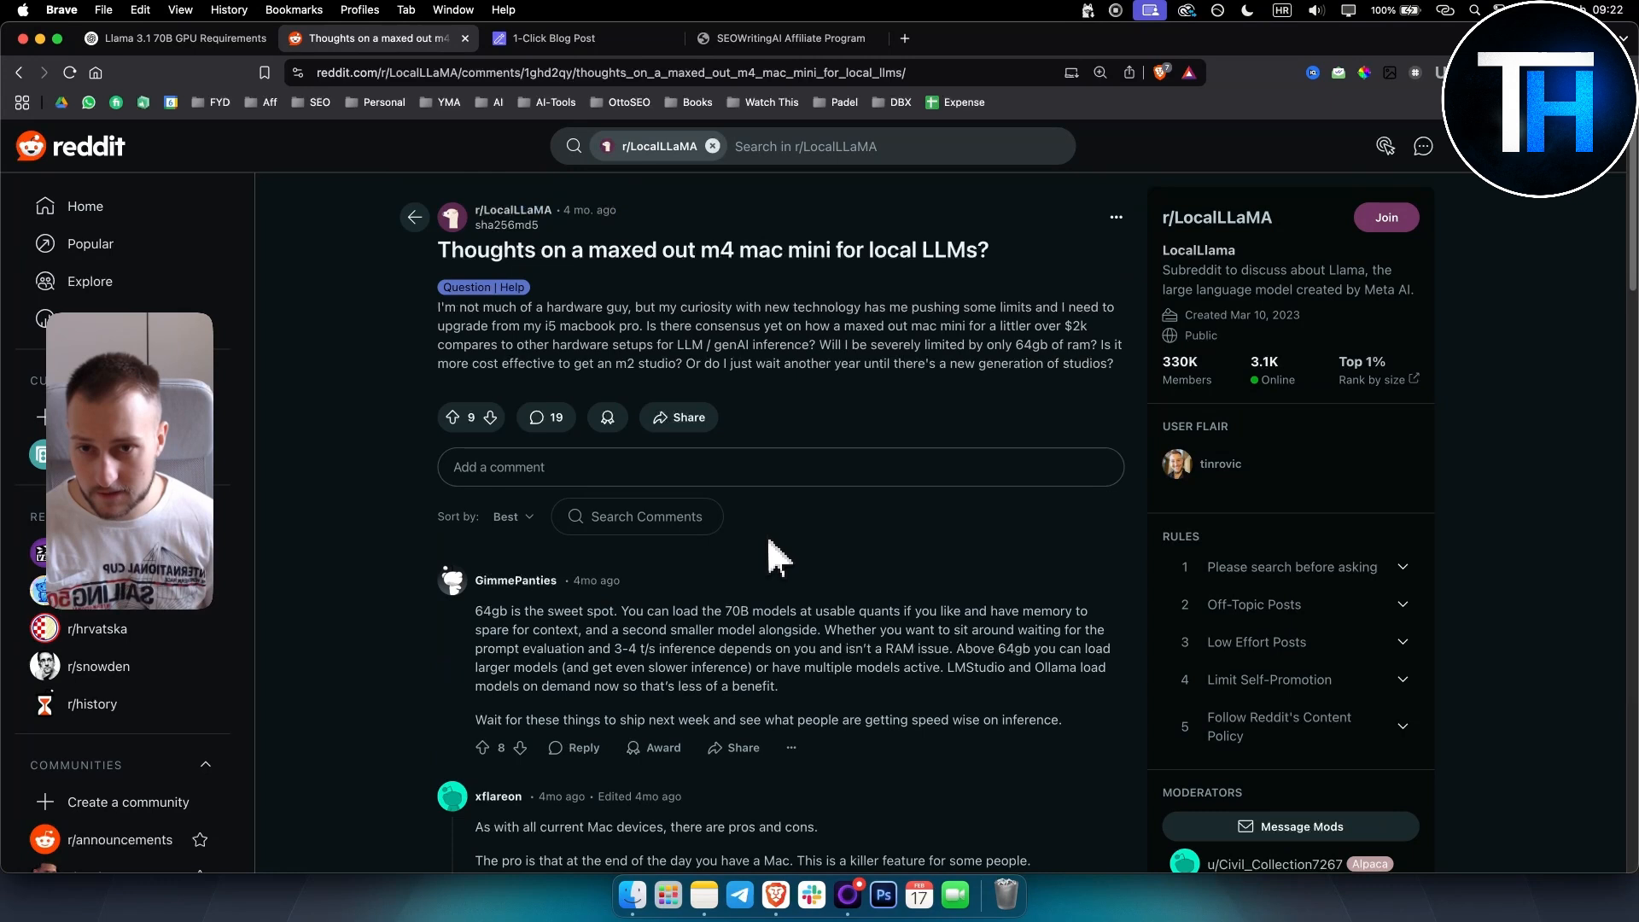
pyautogui.moveTo(669, 287)
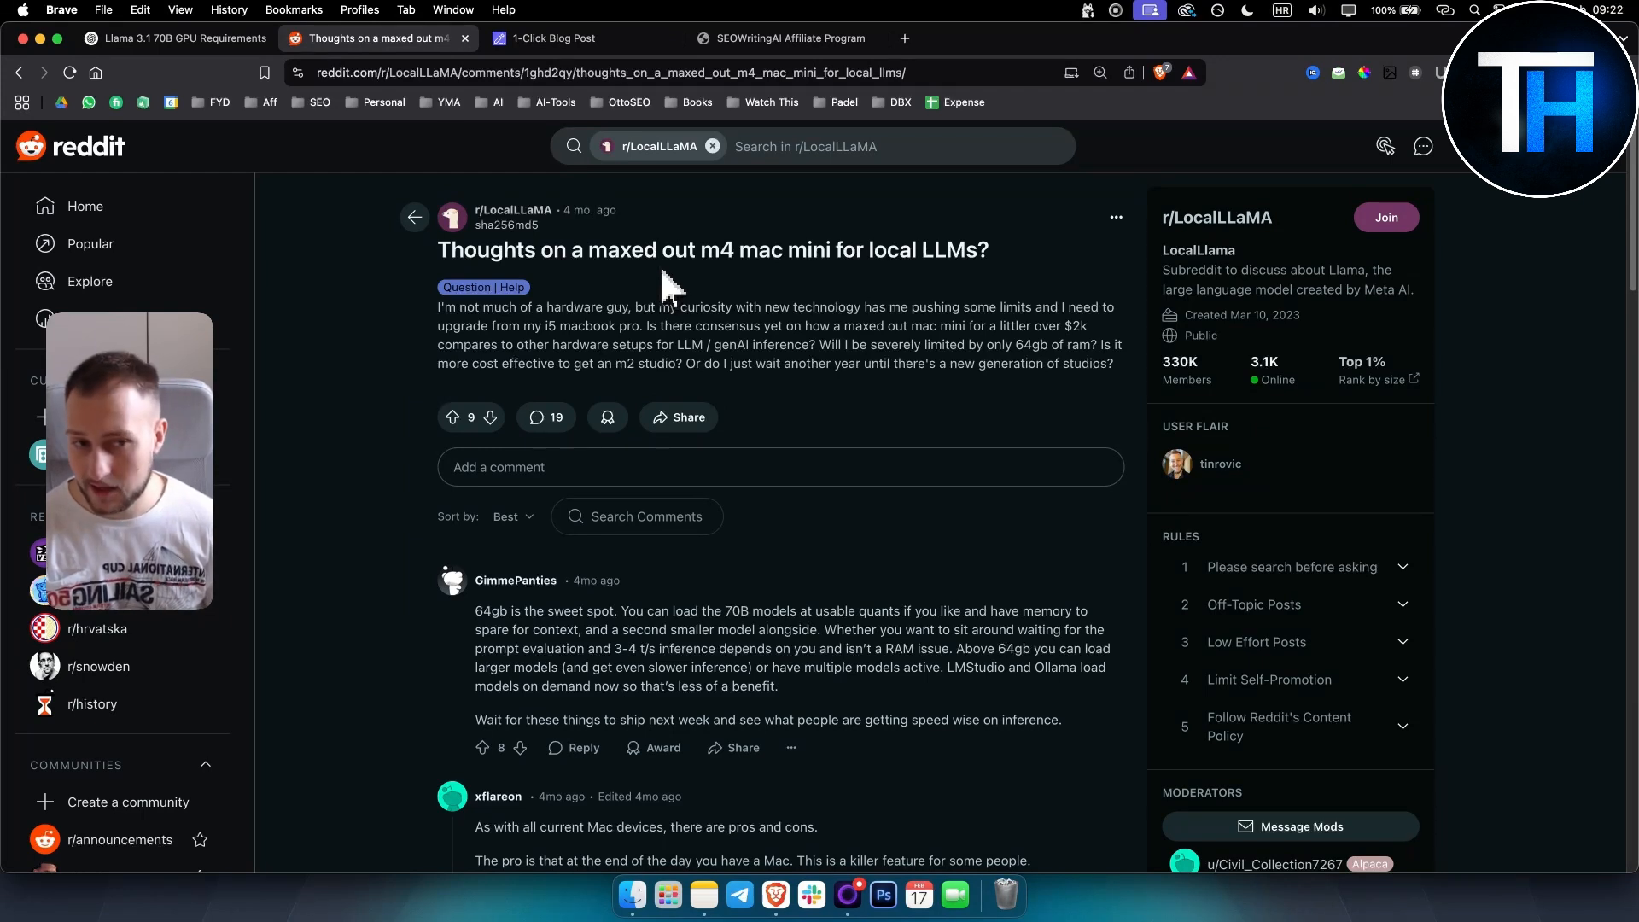
pyautogui.moveTo(743, 627)
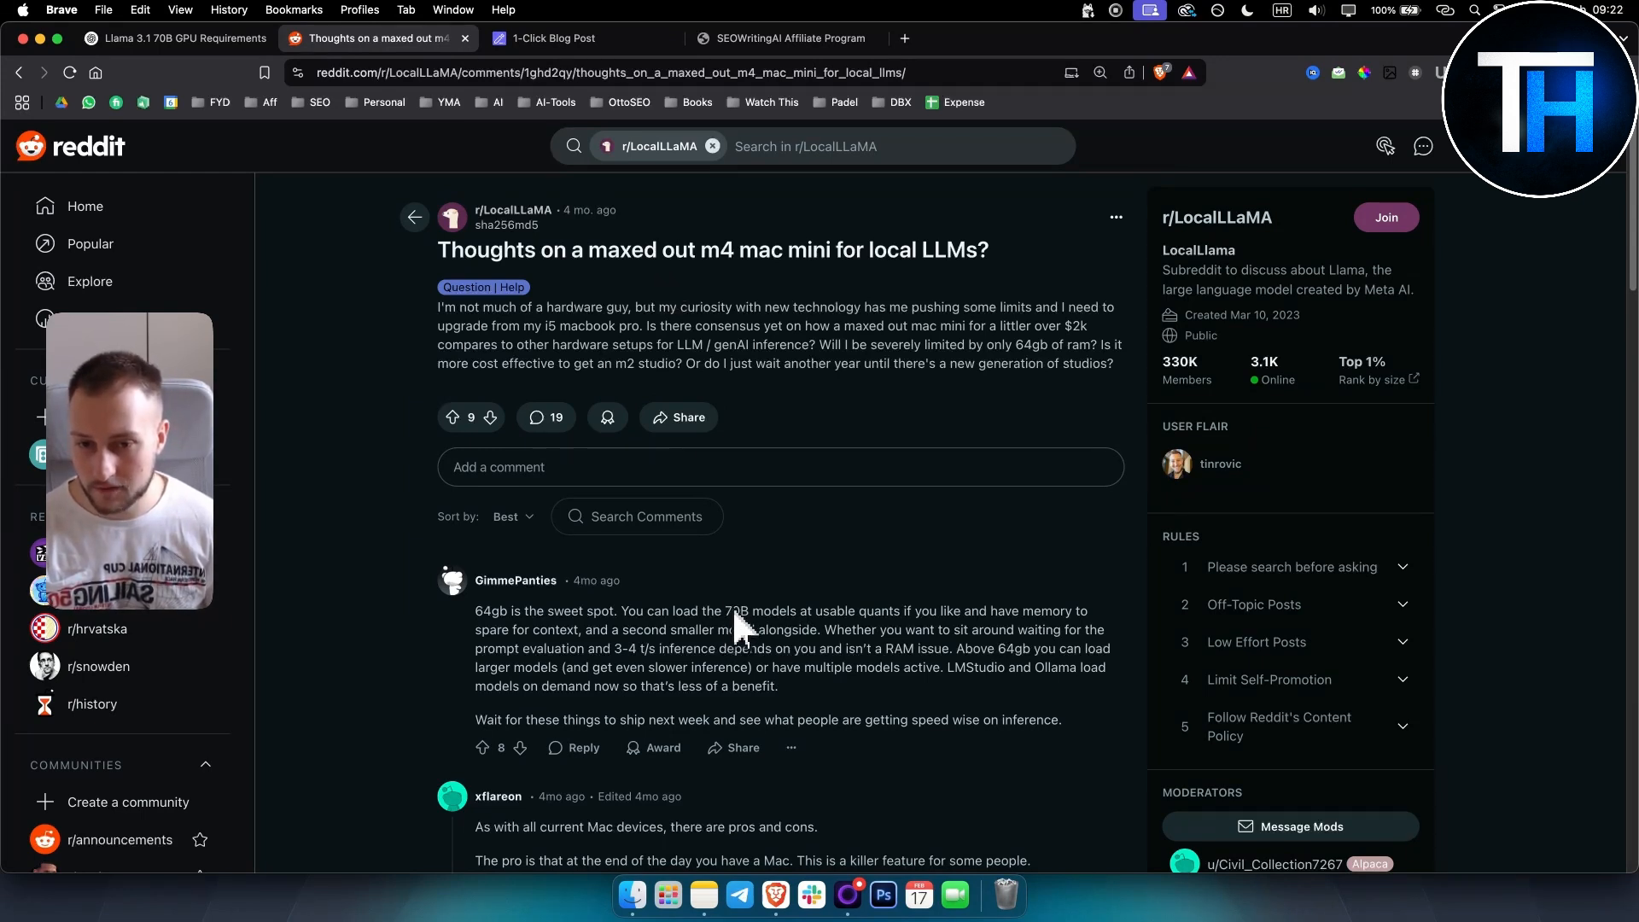
pyautogui.doubleClick(490, 611)
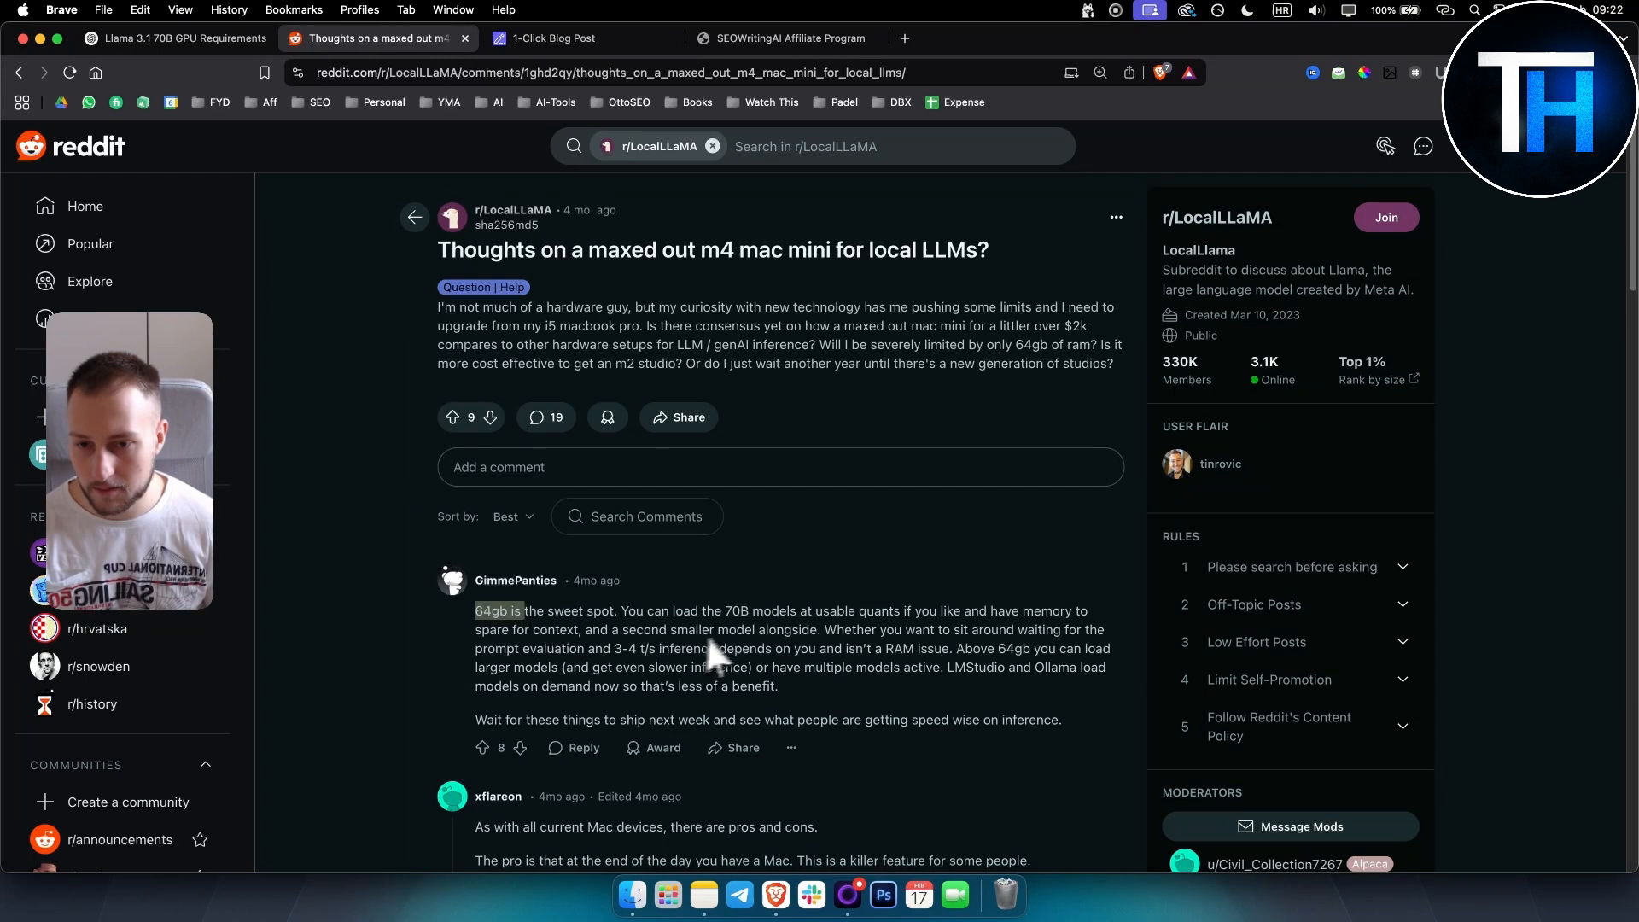
pyautogui.doubleClick(735, 612)
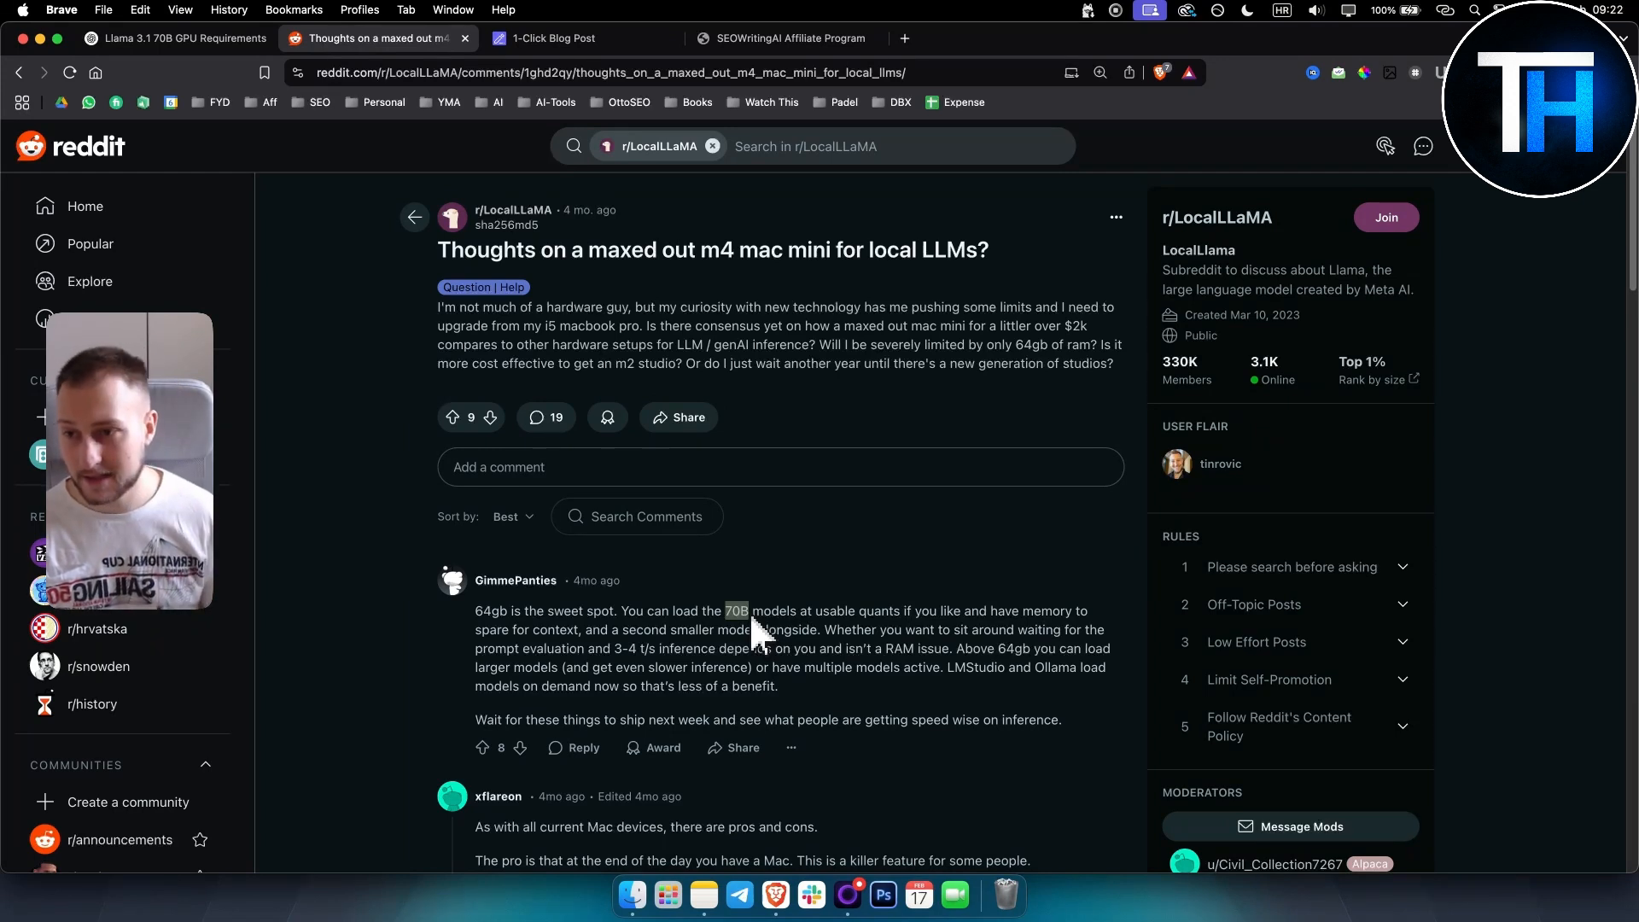
pyautogui.moveTo(671, 671)
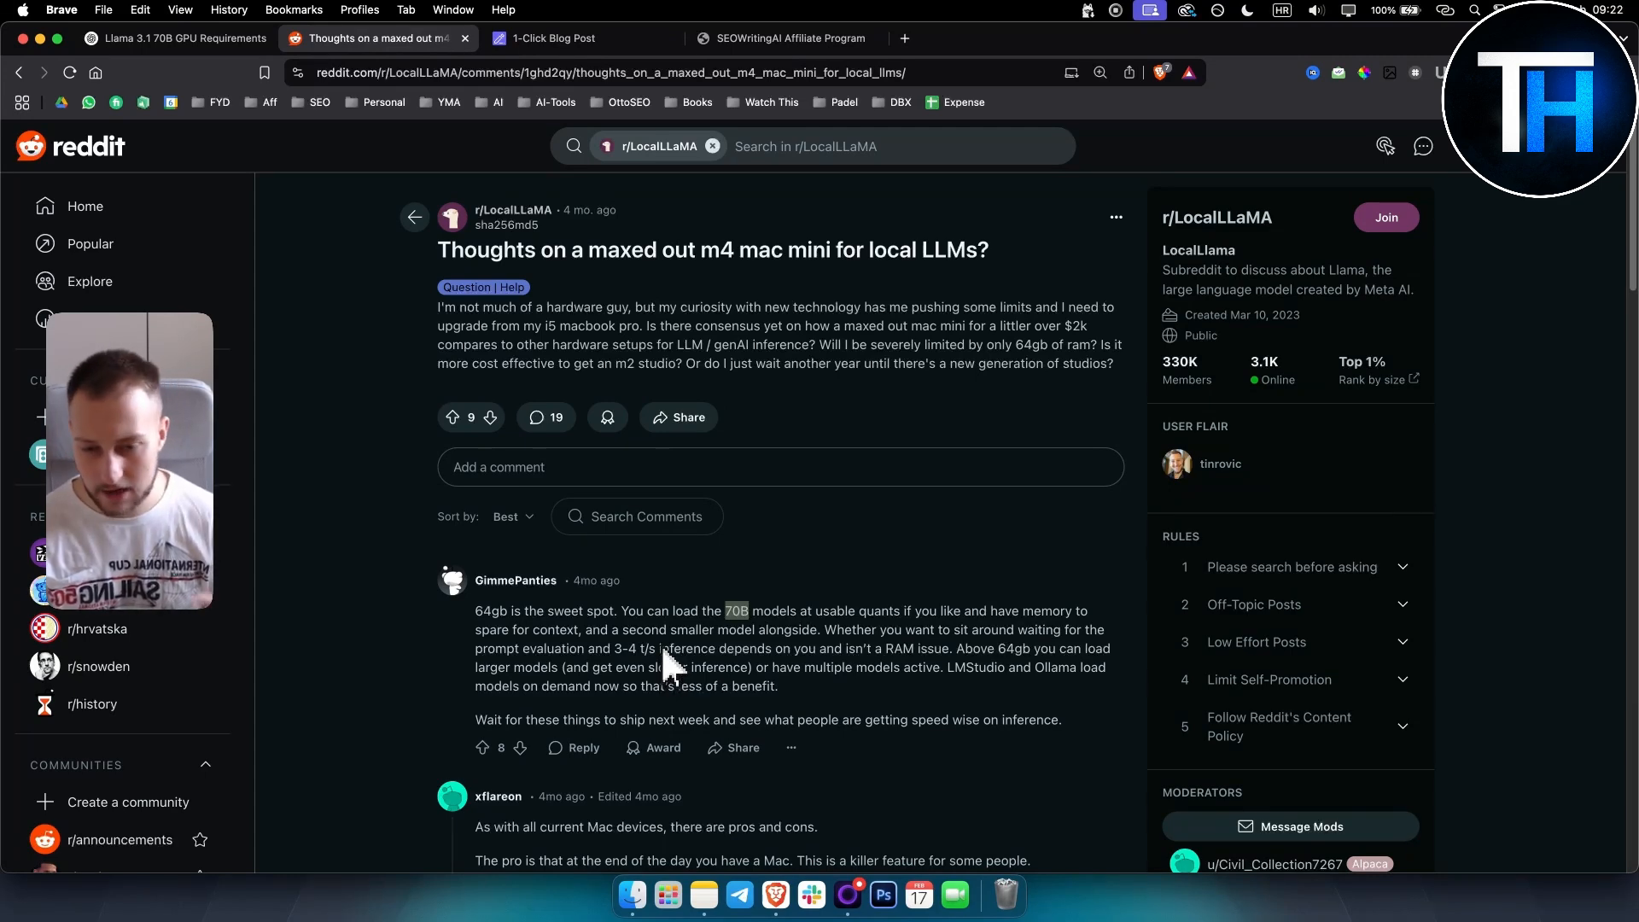
pyautogui.scroll(-3)
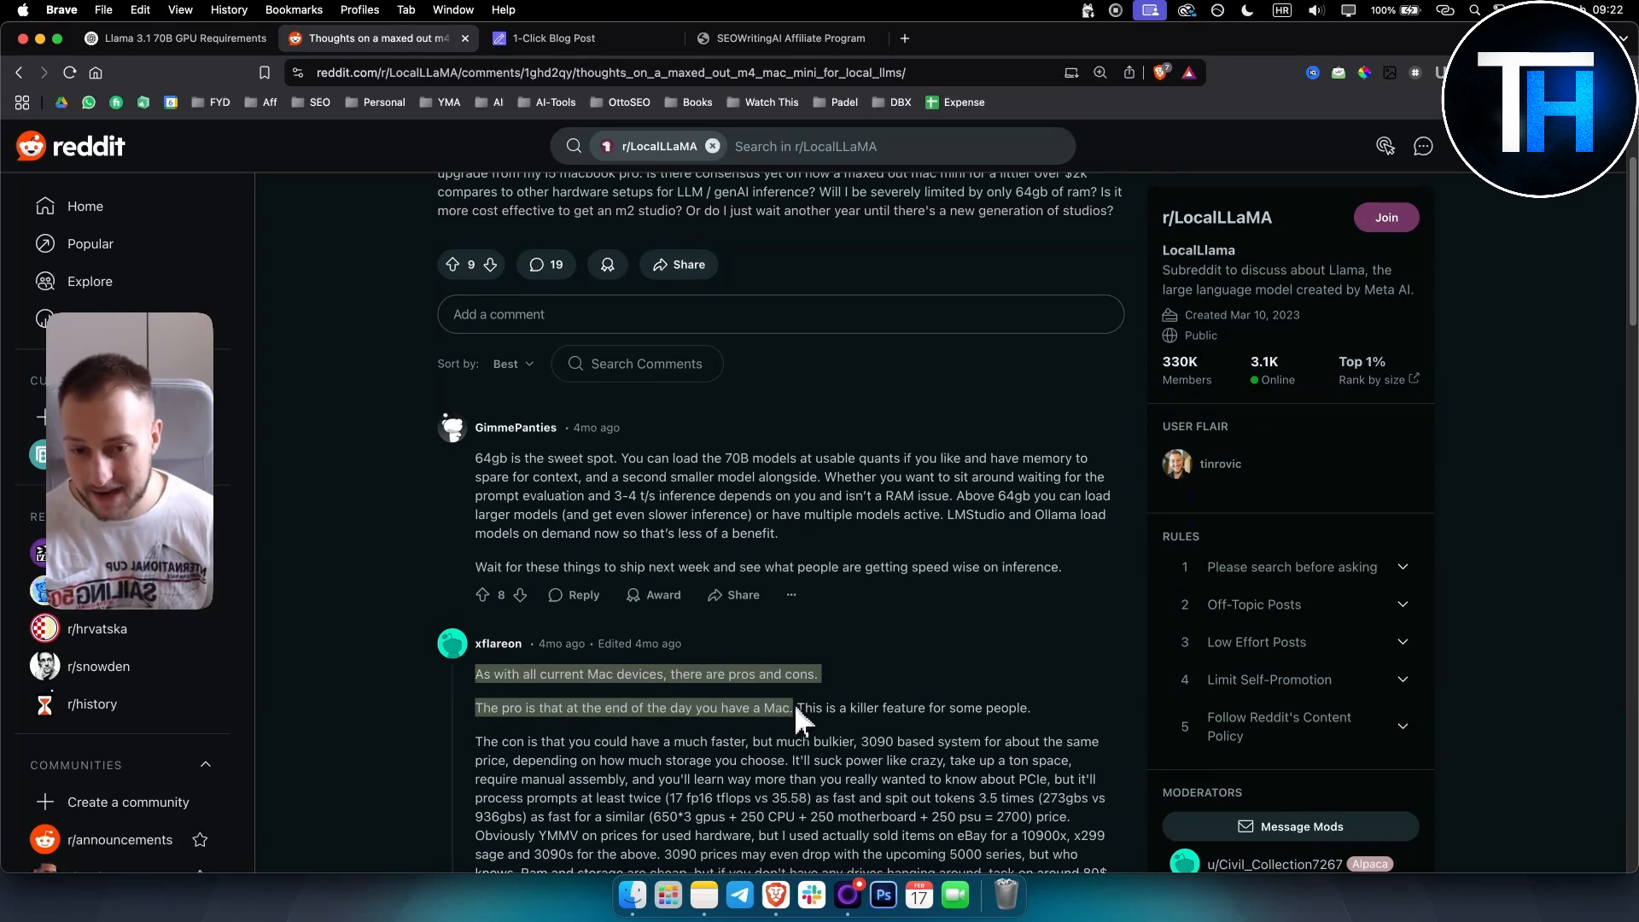
pyautogui.moveTo(1028, 715)
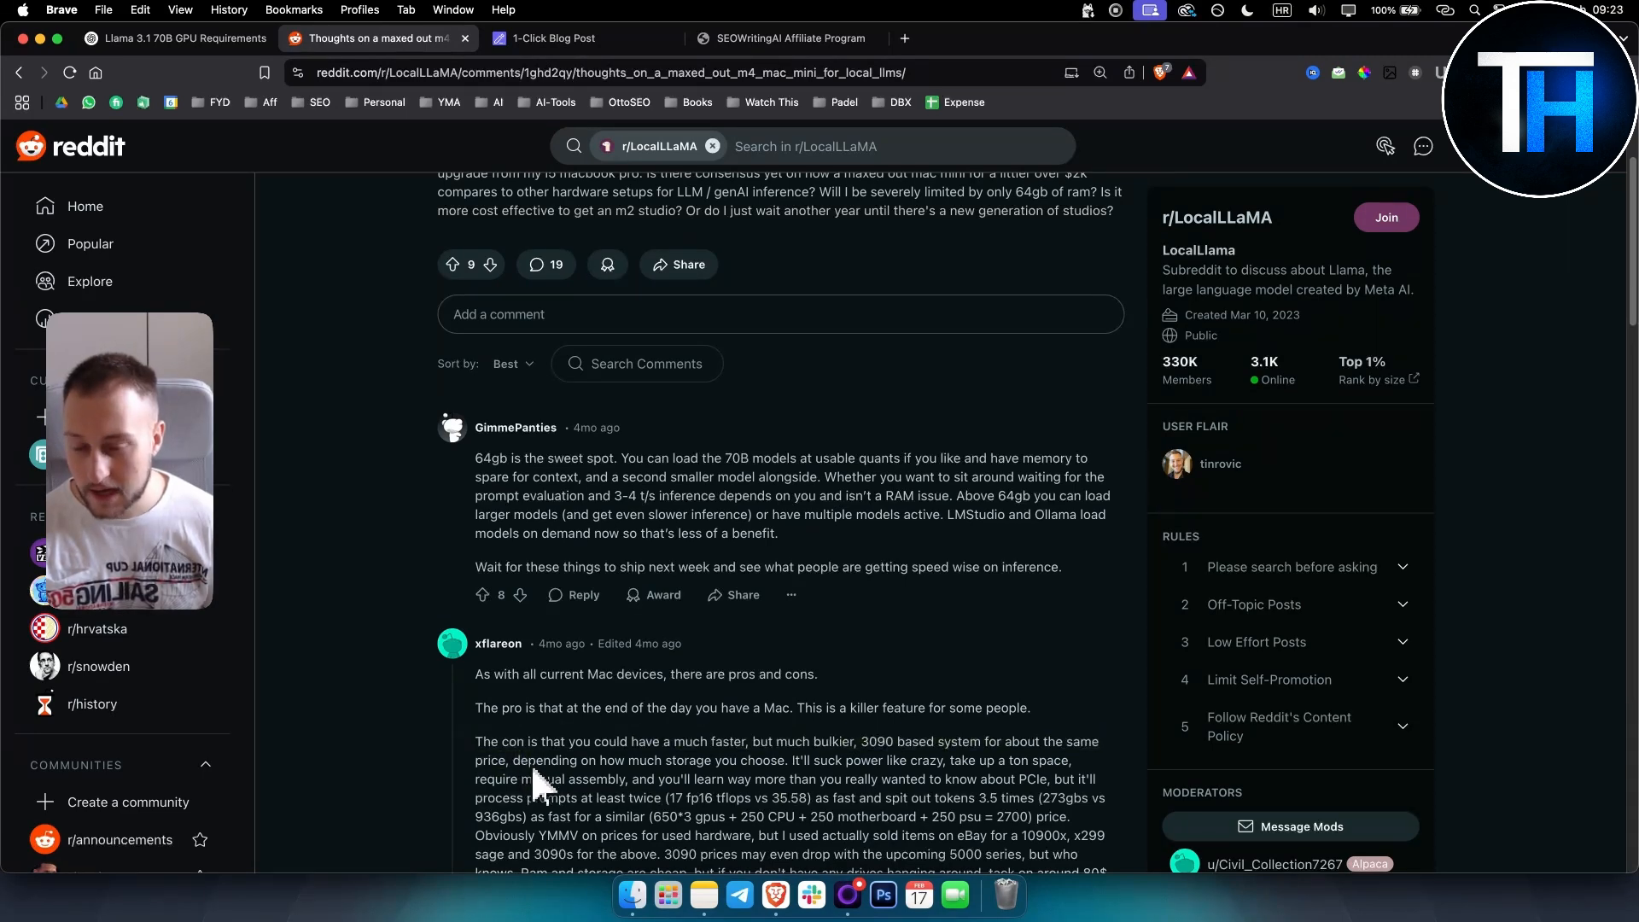
pyautogui.scroll(3)
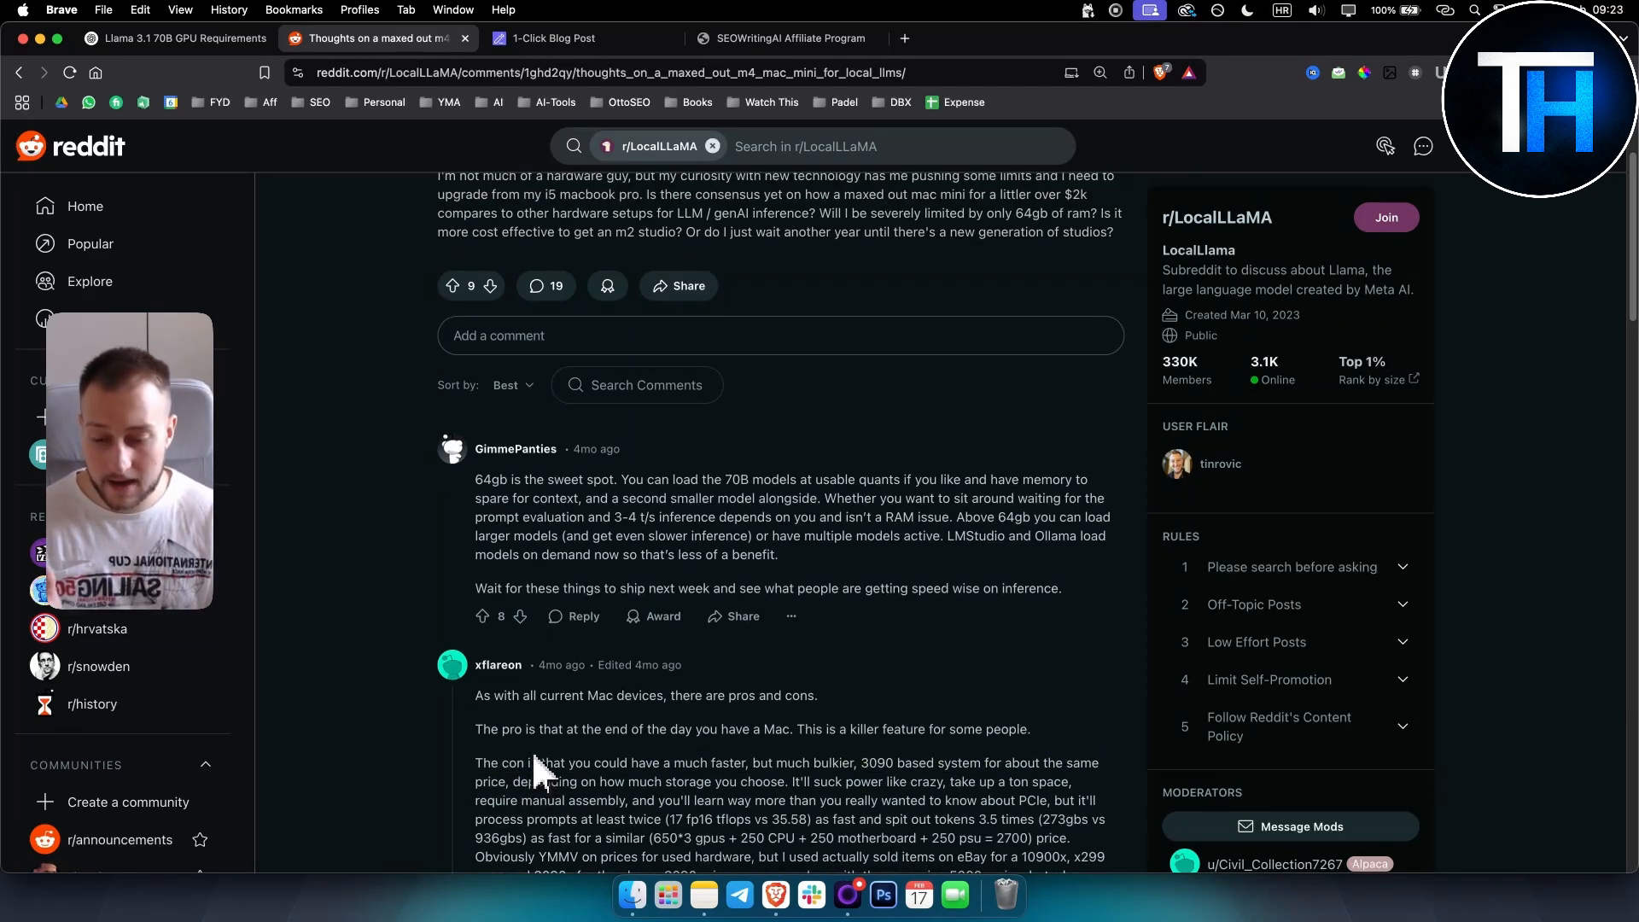